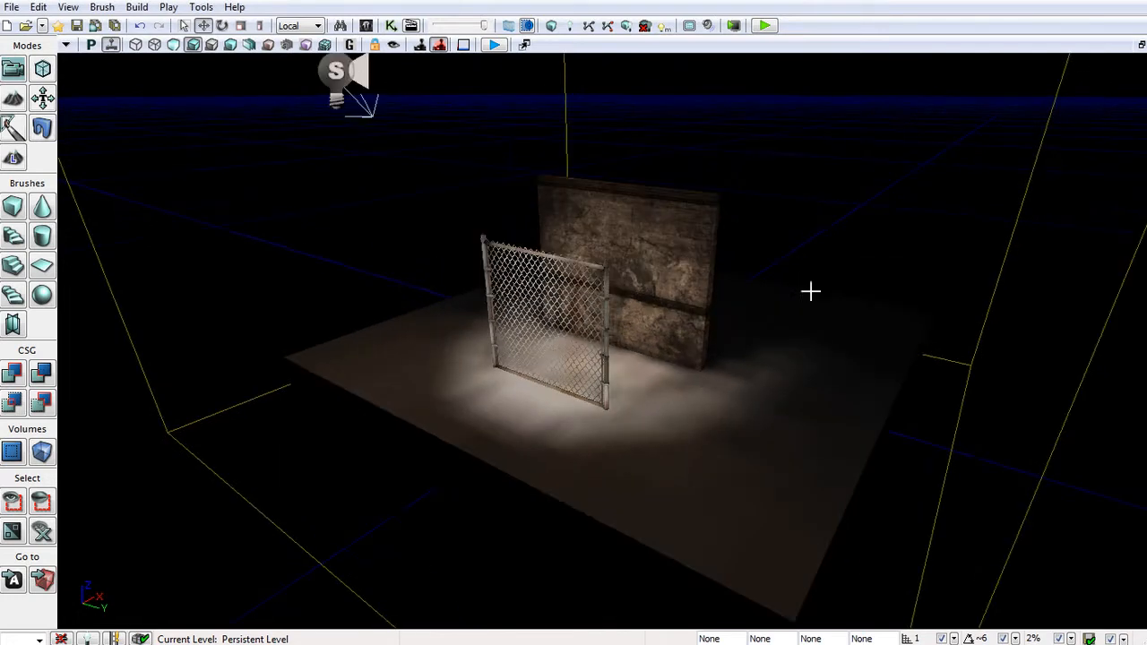
mouse_move(980, 327)
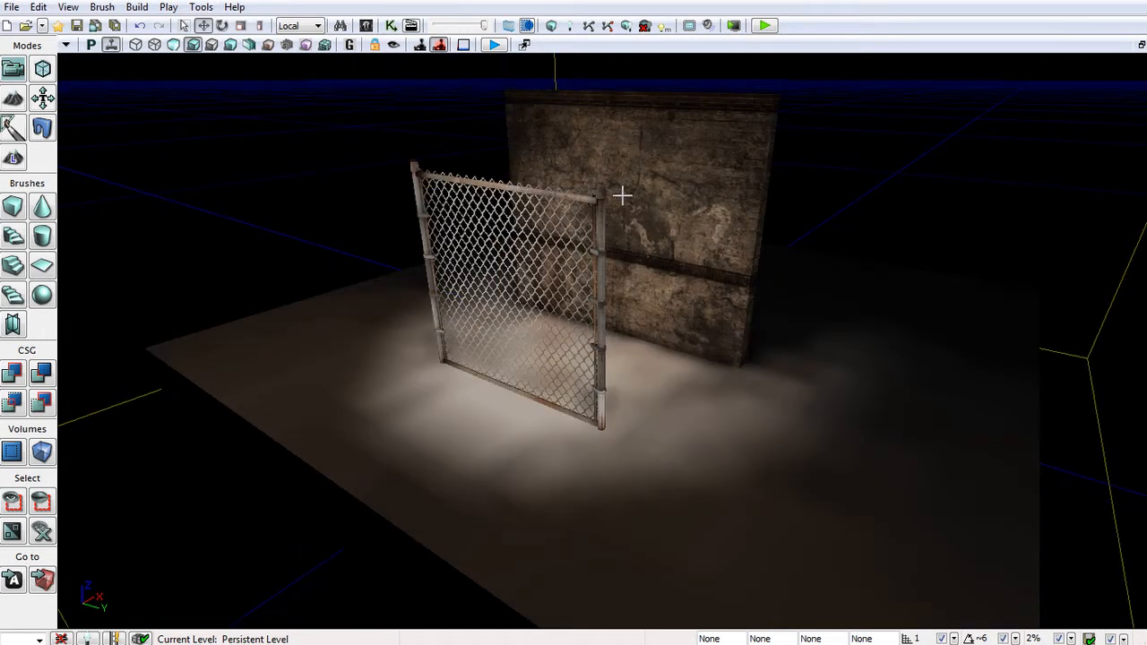
mouse_move(627, 236)
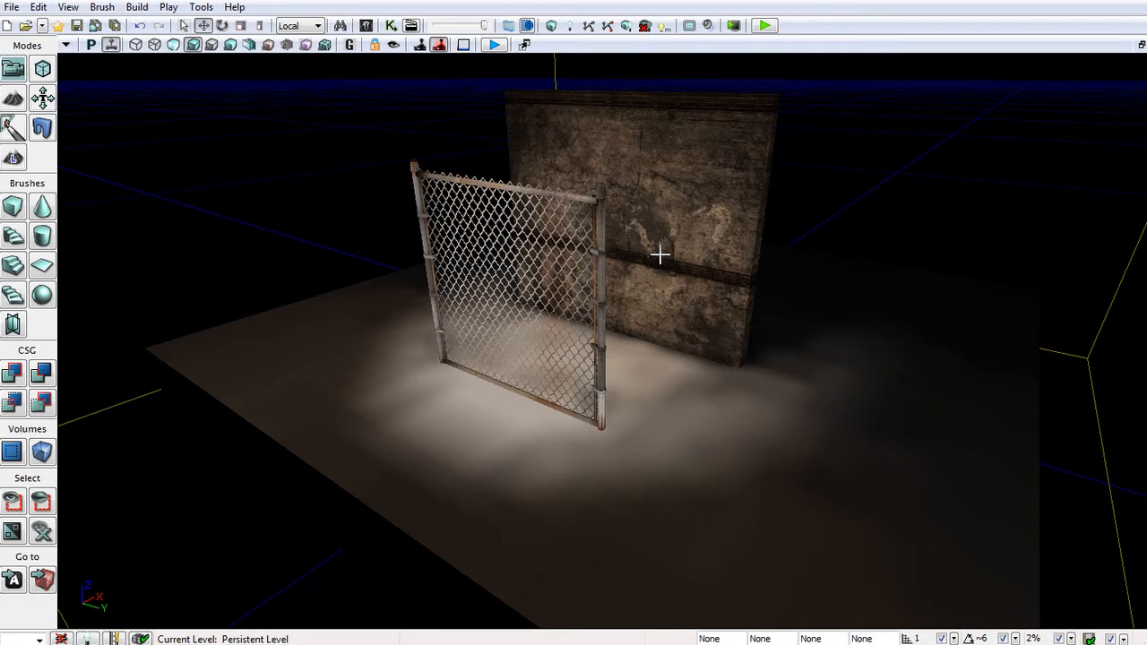
mouse_move(675, 256)
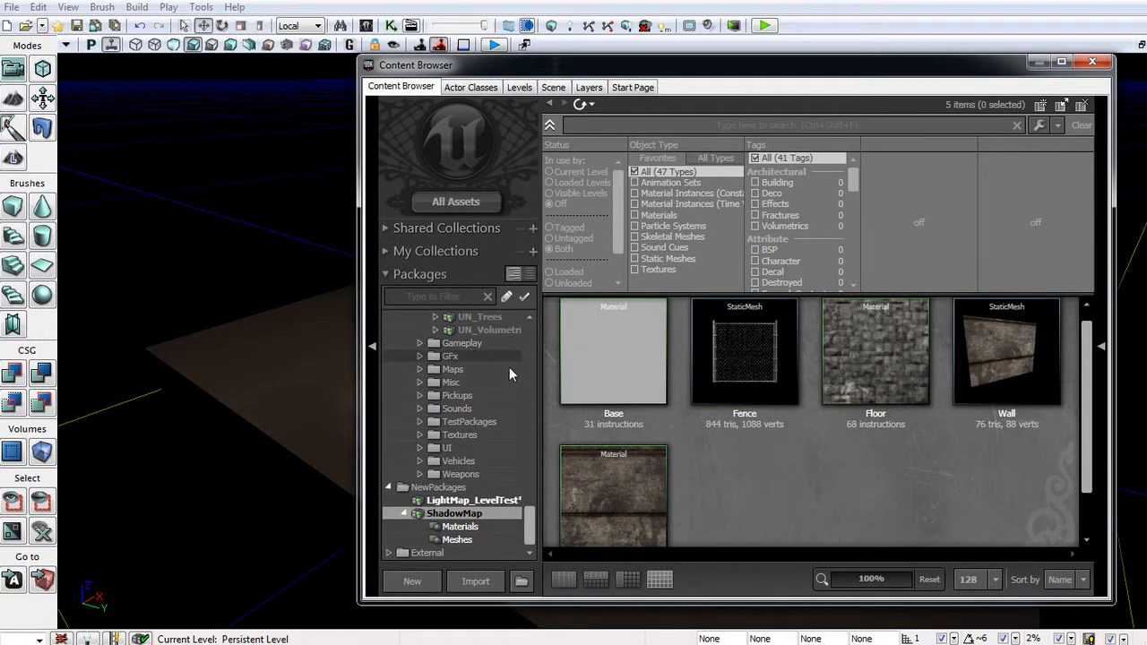
- Select the Floor material in the ShadowMap package
click(613, 349)
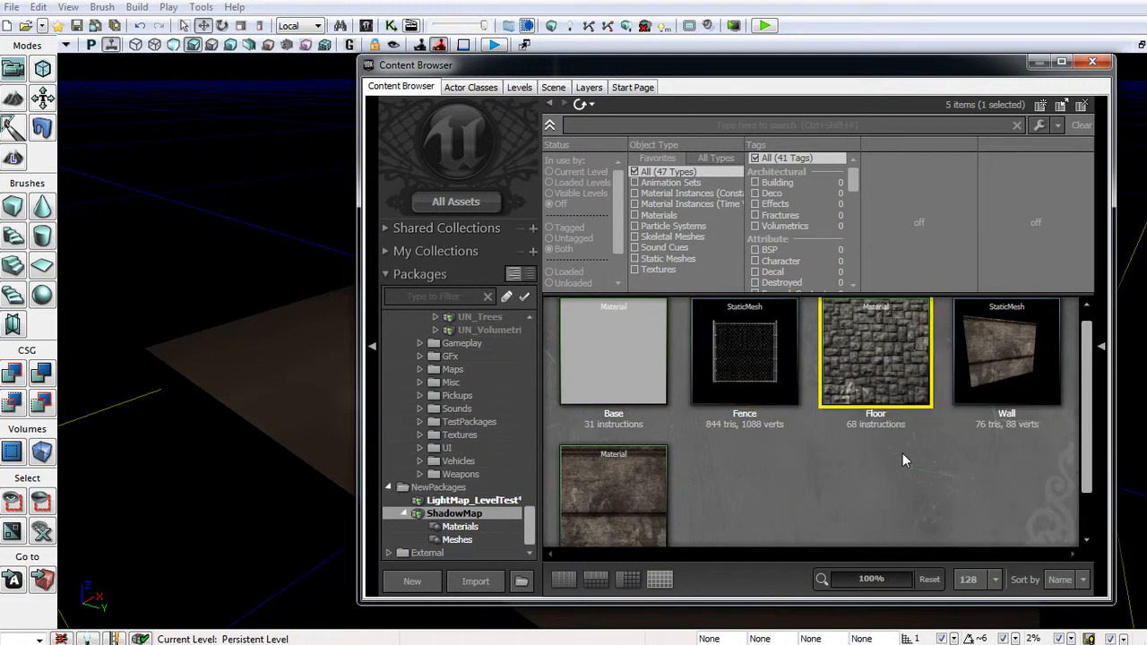
mouse_move(876, 358)
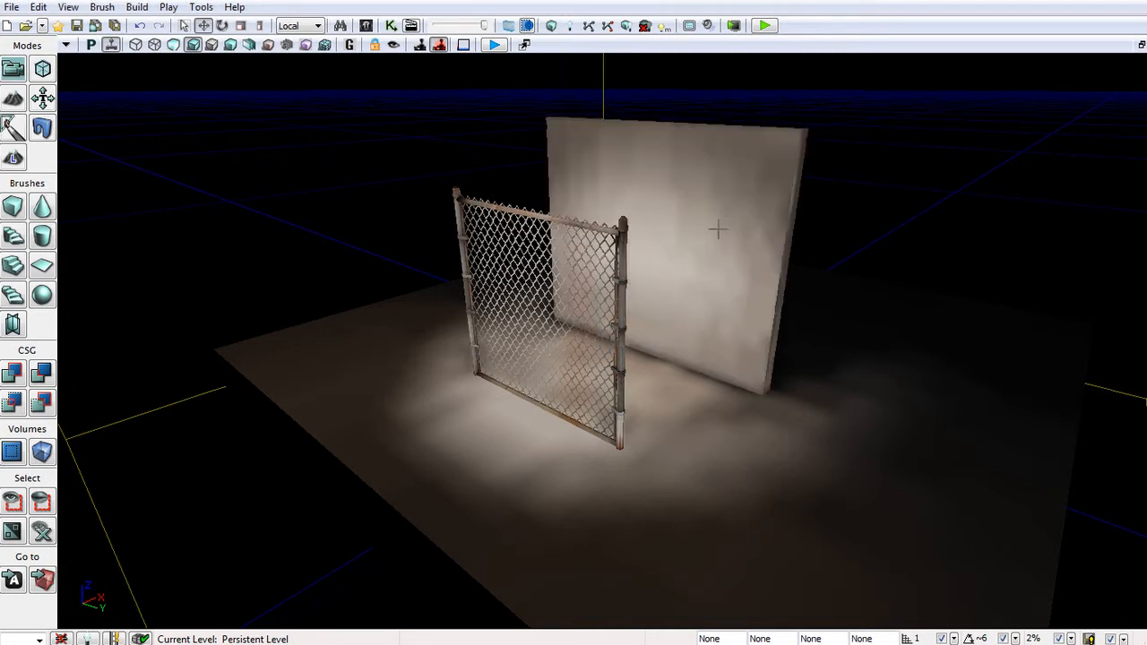
mouse_move(755, 207)
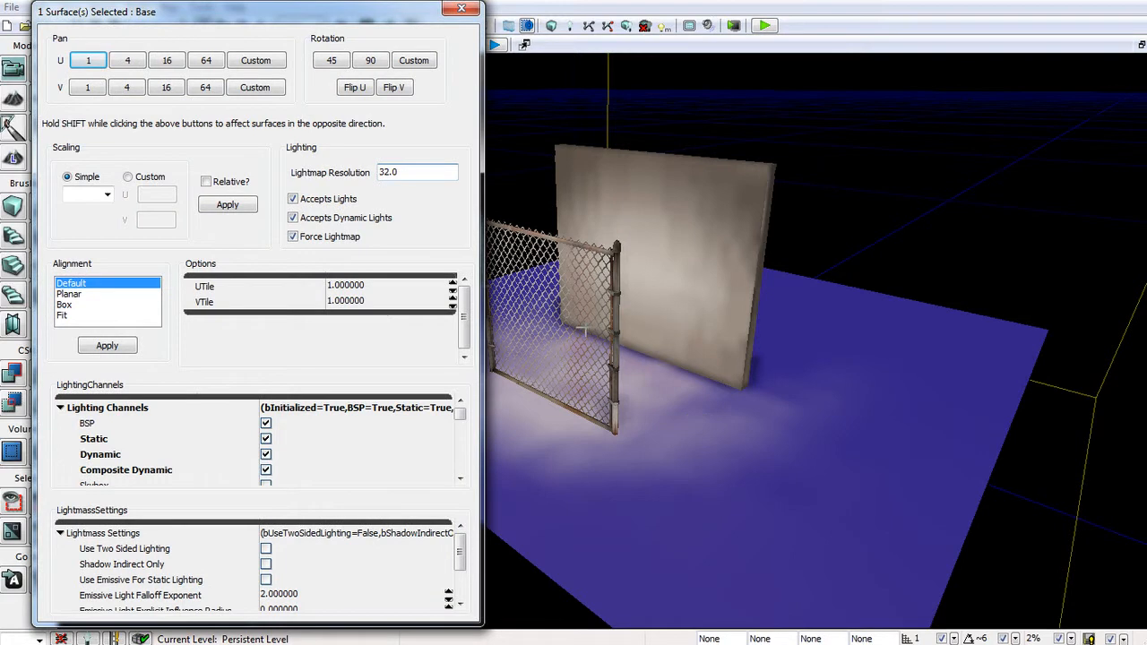
- Lower the floor surface's lightmap resolution from 32 to 5
click(417, 173)
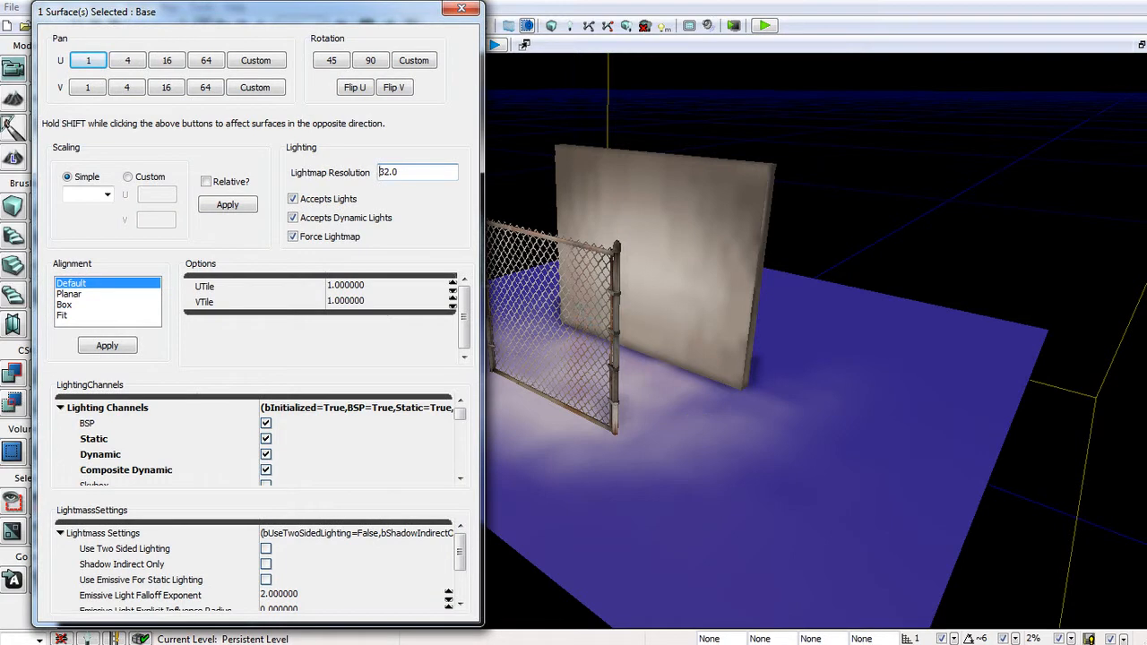
mouse_move(296, 177)
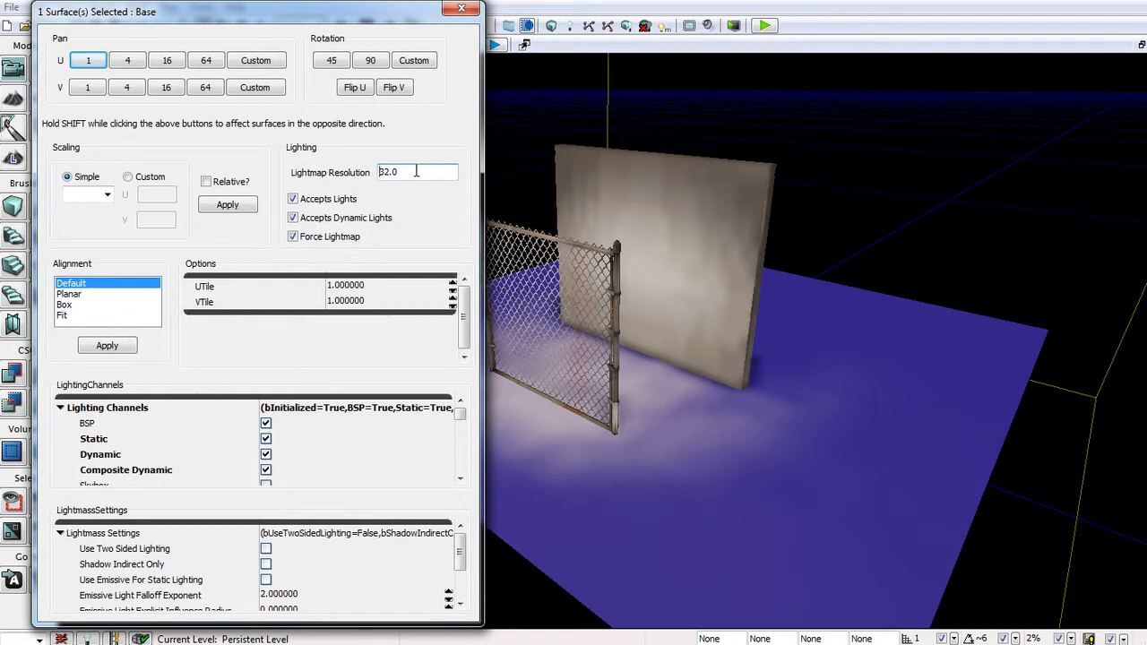
triple_click(403, 172)
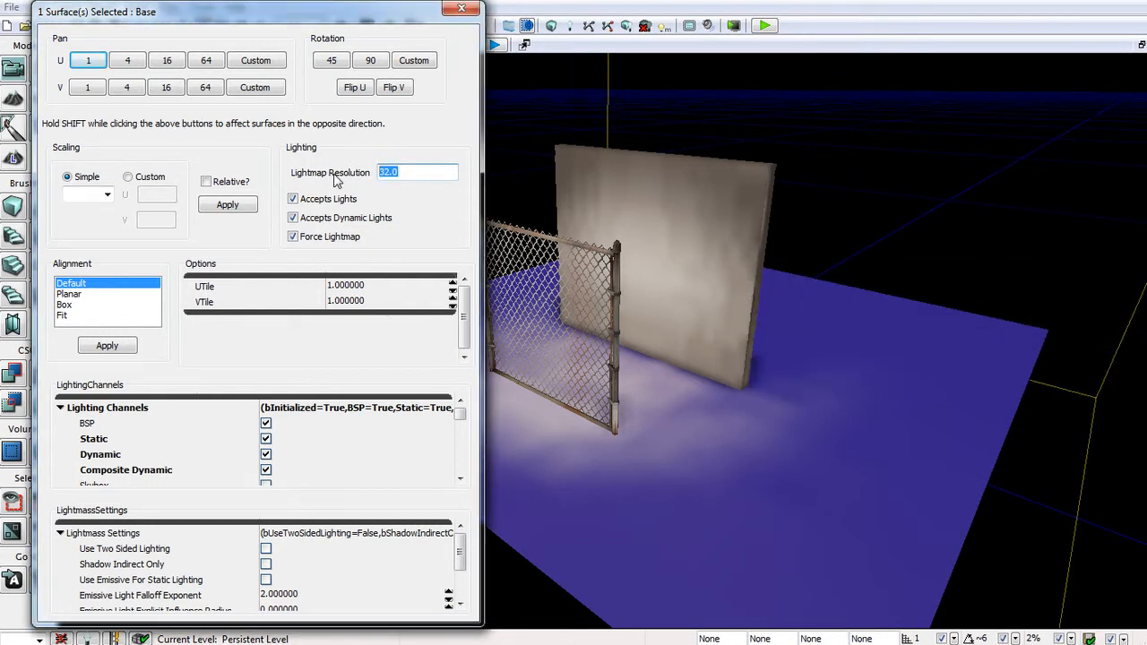
mouse_move(431, 172)
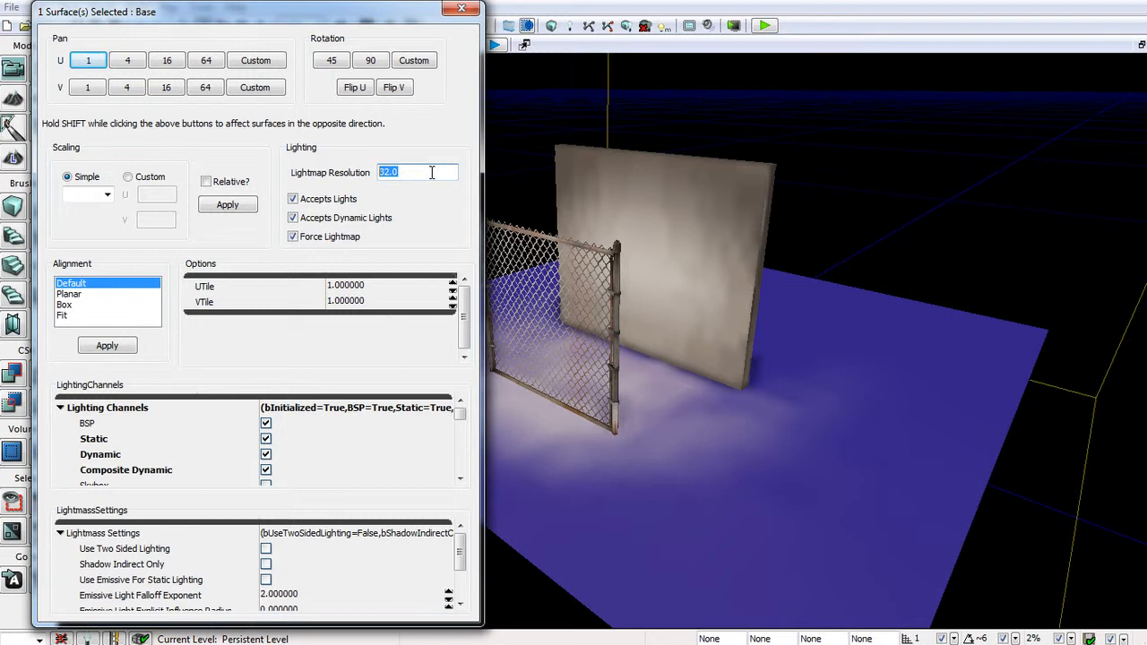
text(5)
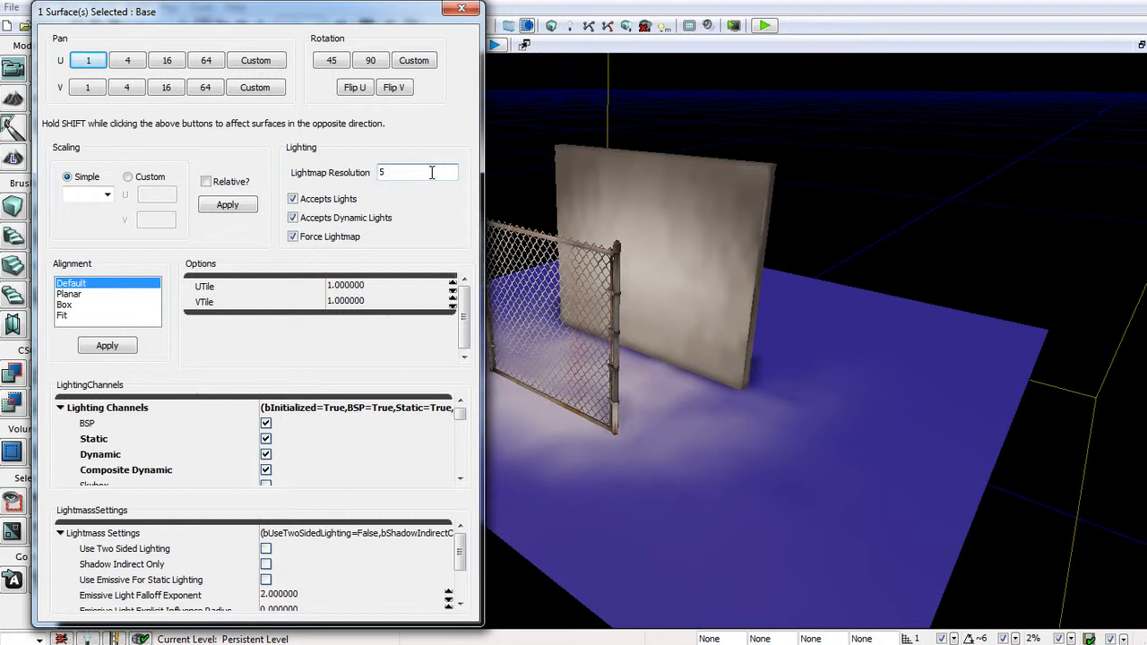
click(136, 7)
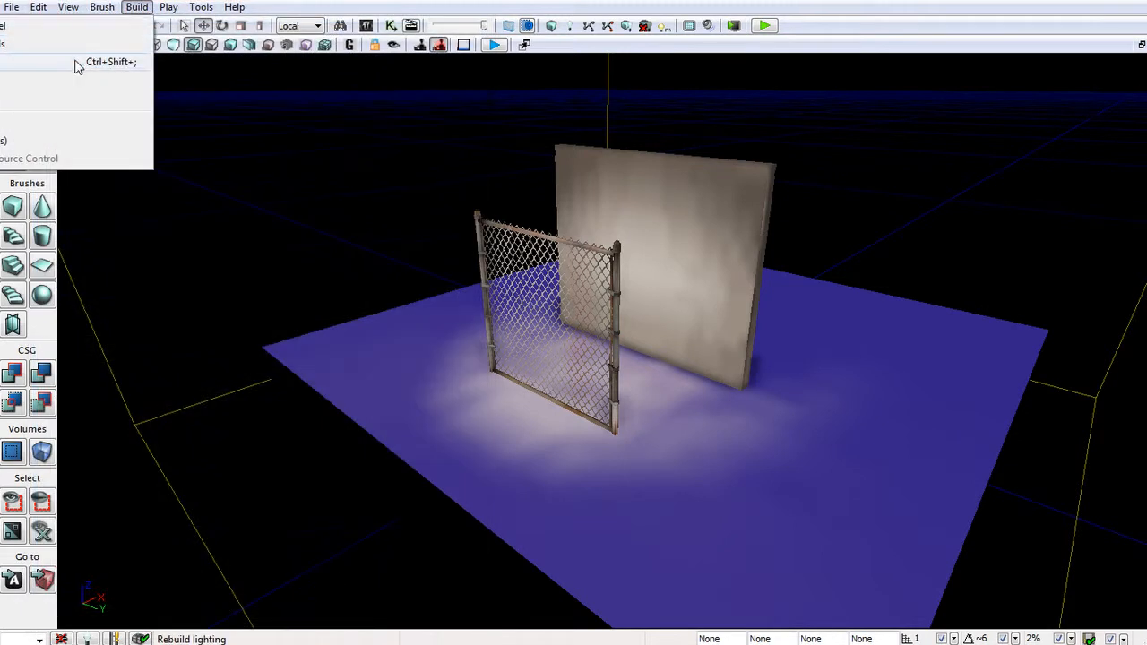
- Rebuild the level's lighting with the current build options
click(76, 61)
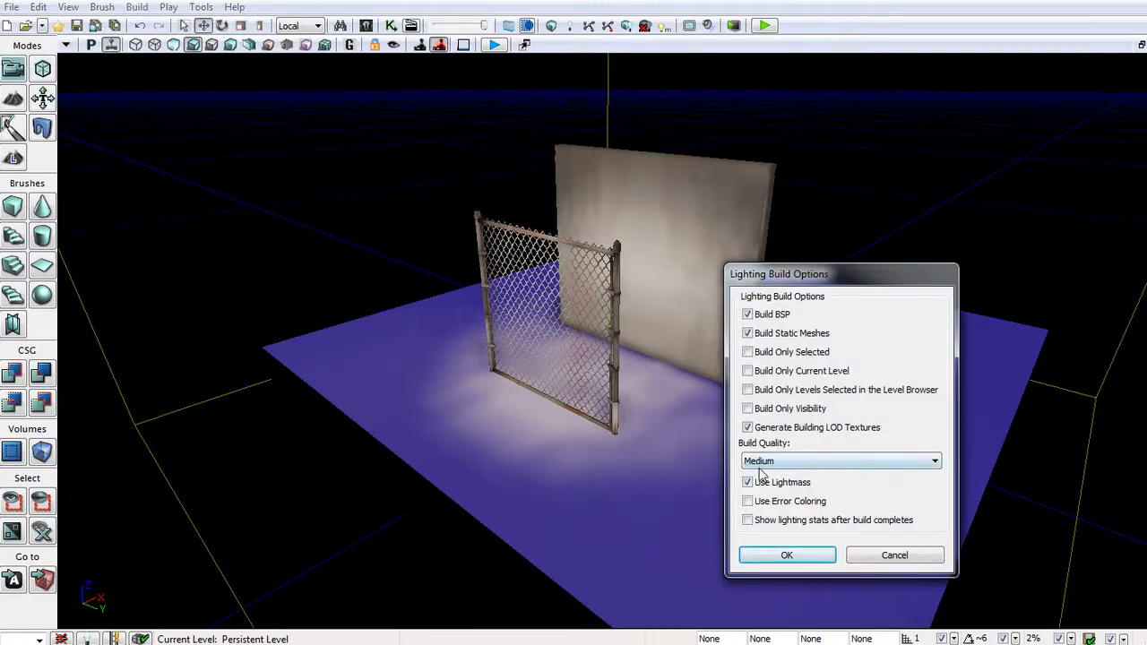
click(786, 555)
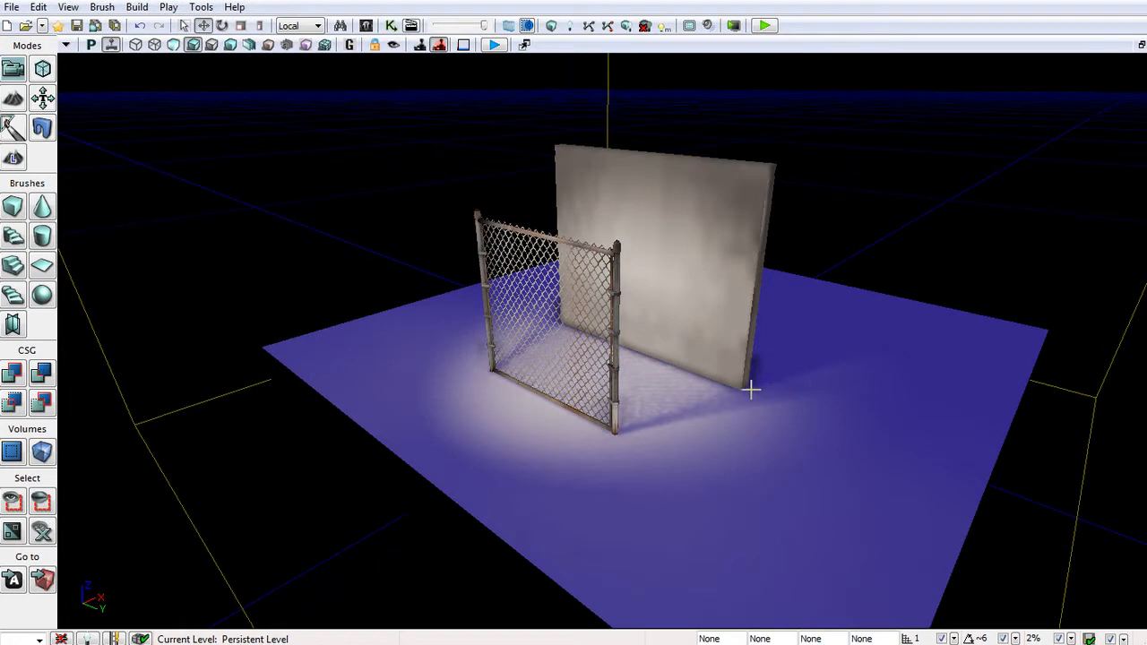
mouse_move(695, 408)
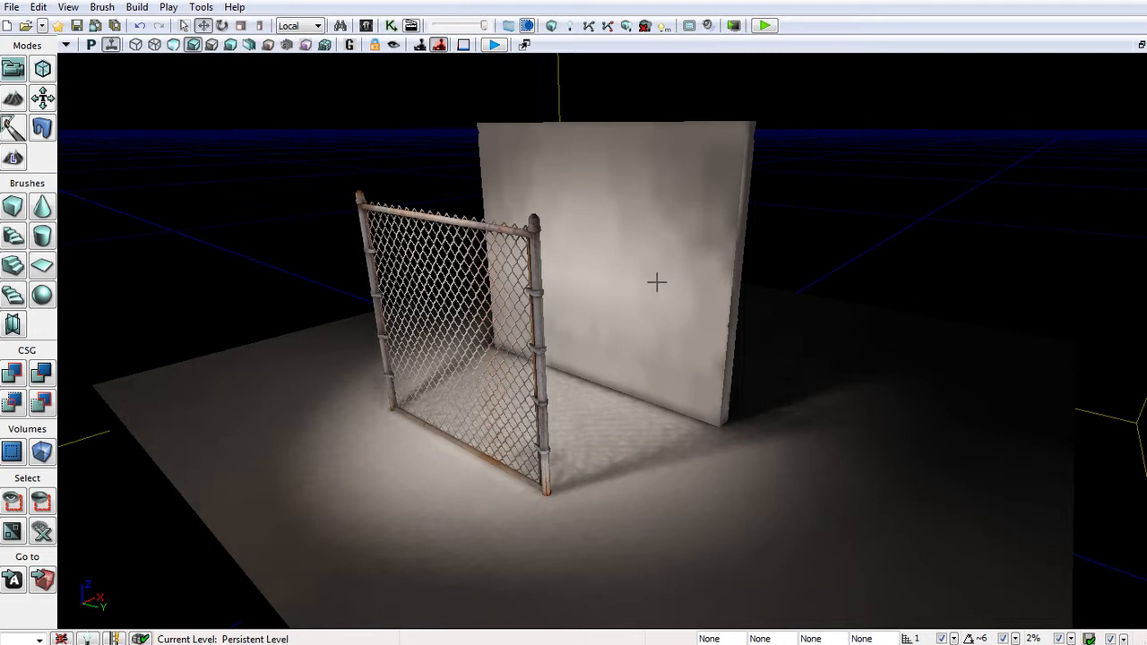
mouse_move(663, 317)
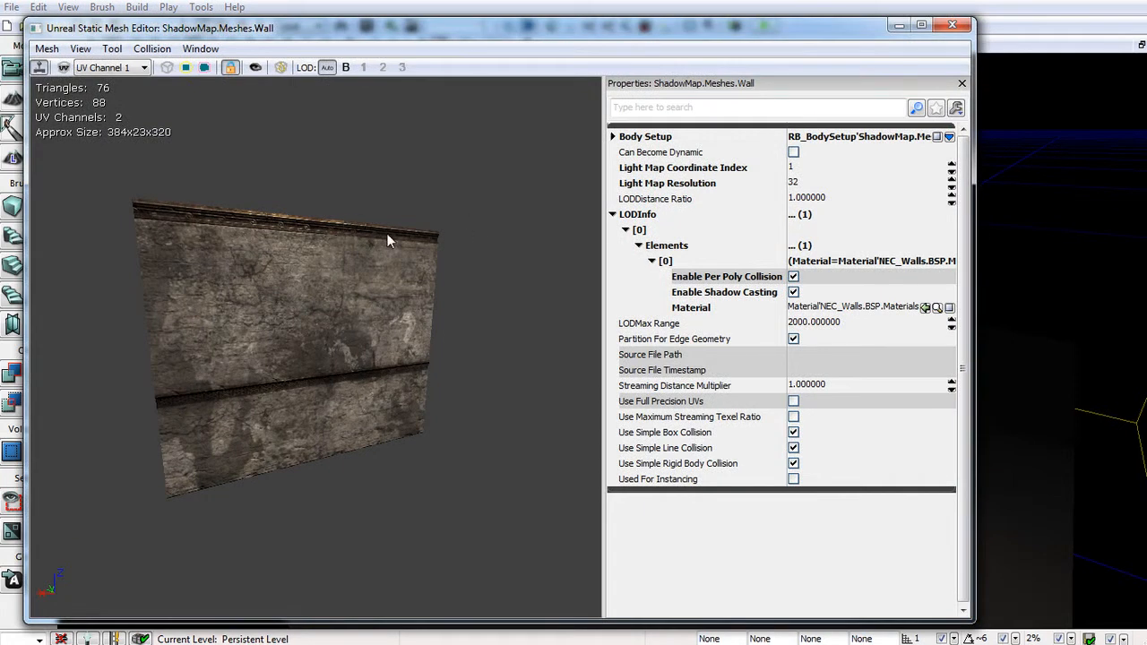
mouse_move(649, 194)
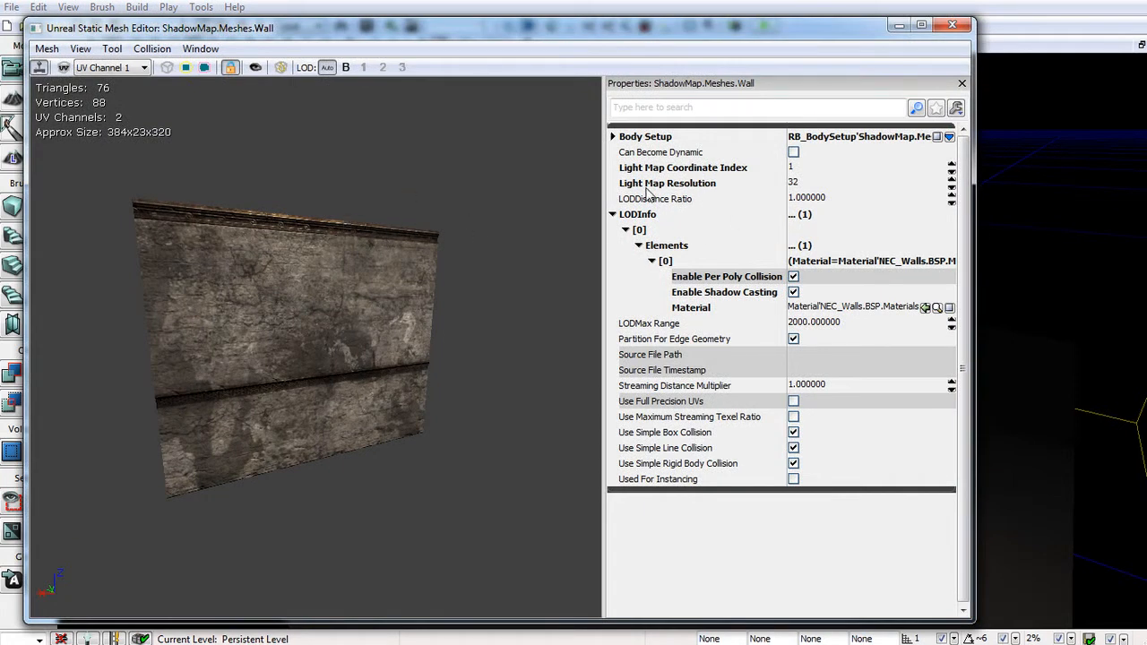
mouse_move(797, 197)
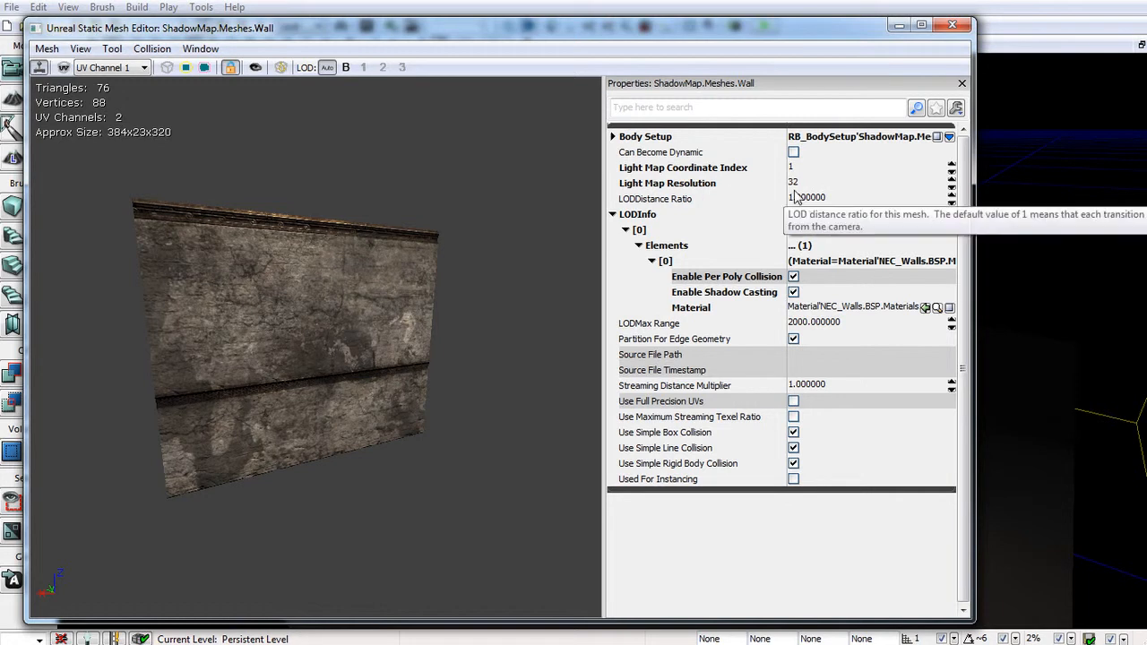
- Set the ShadowMap.Meshes.Wall light map resolution to 128 and close the mesh editor
click(793, 182)
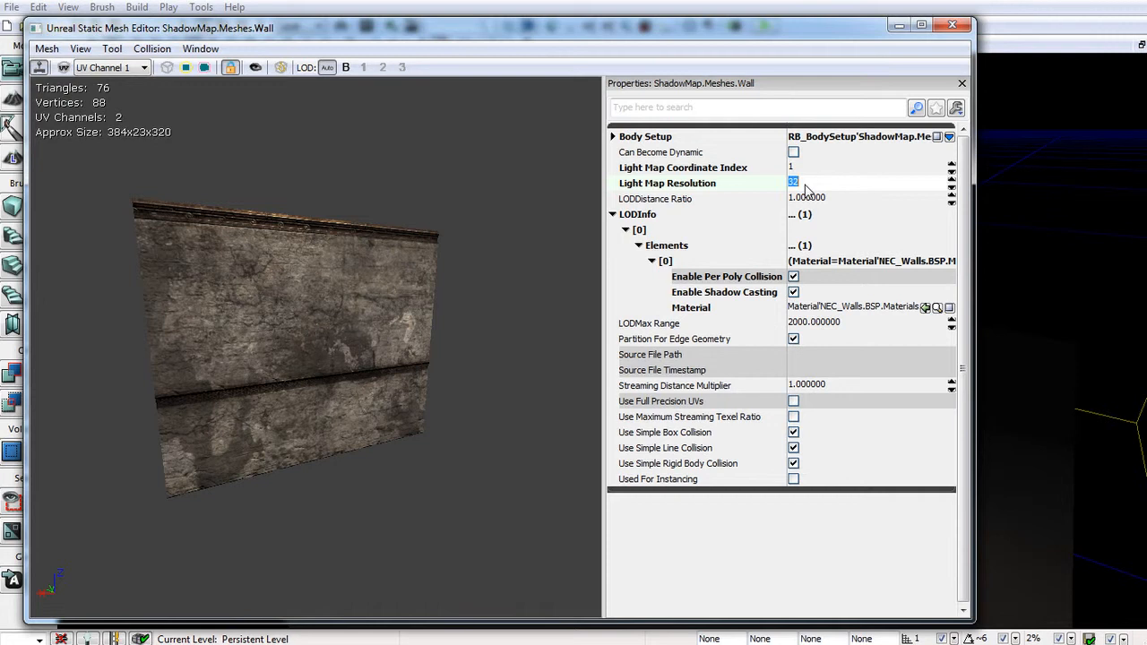
text(128)
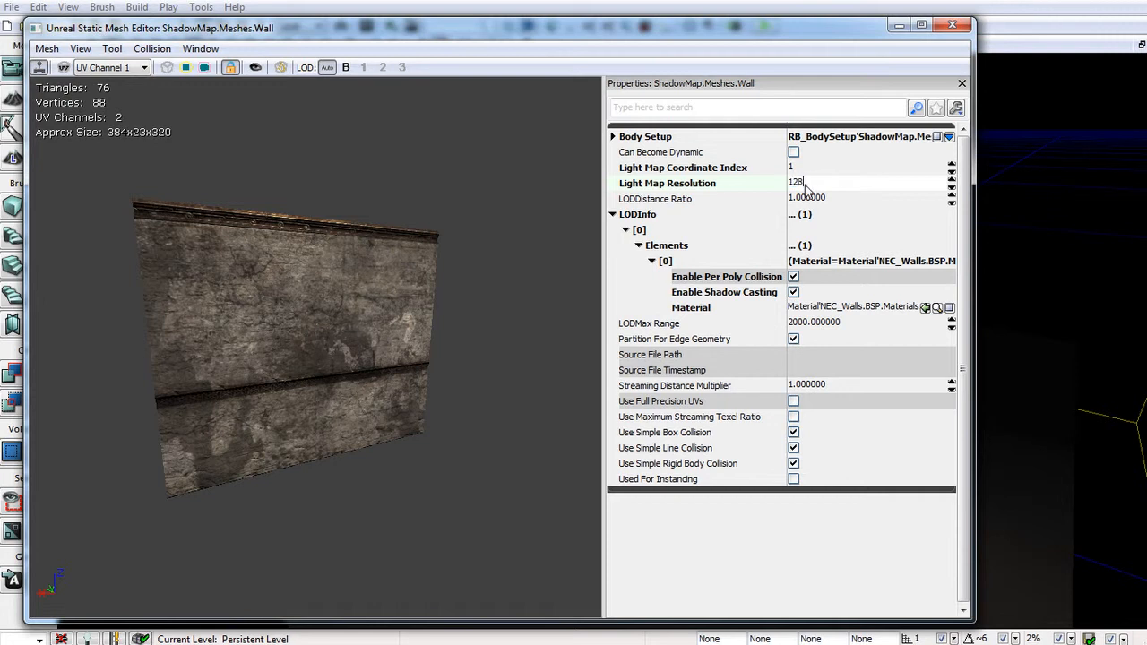
triple_click(796, 183)
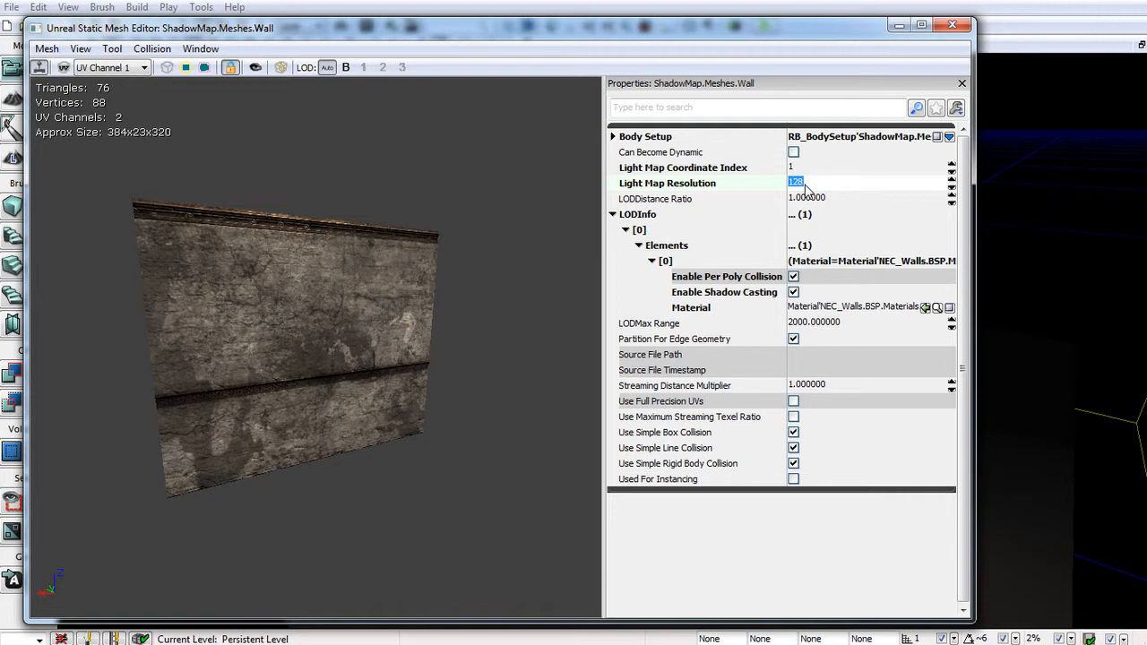
mouse_move(821, 184)
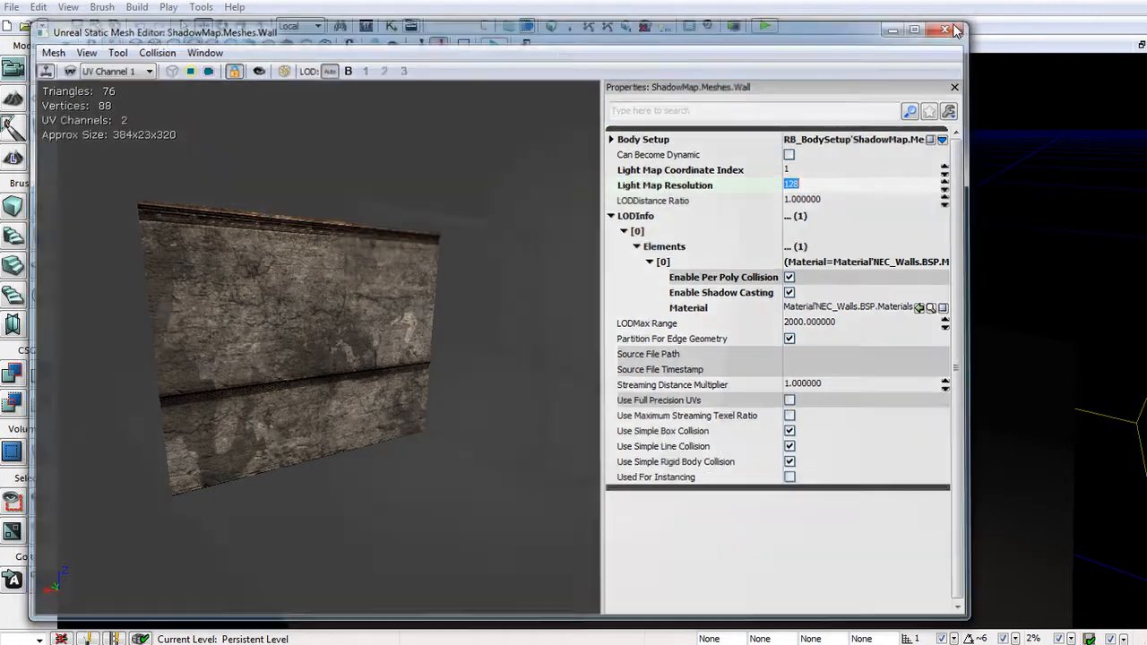
click(945, 30)
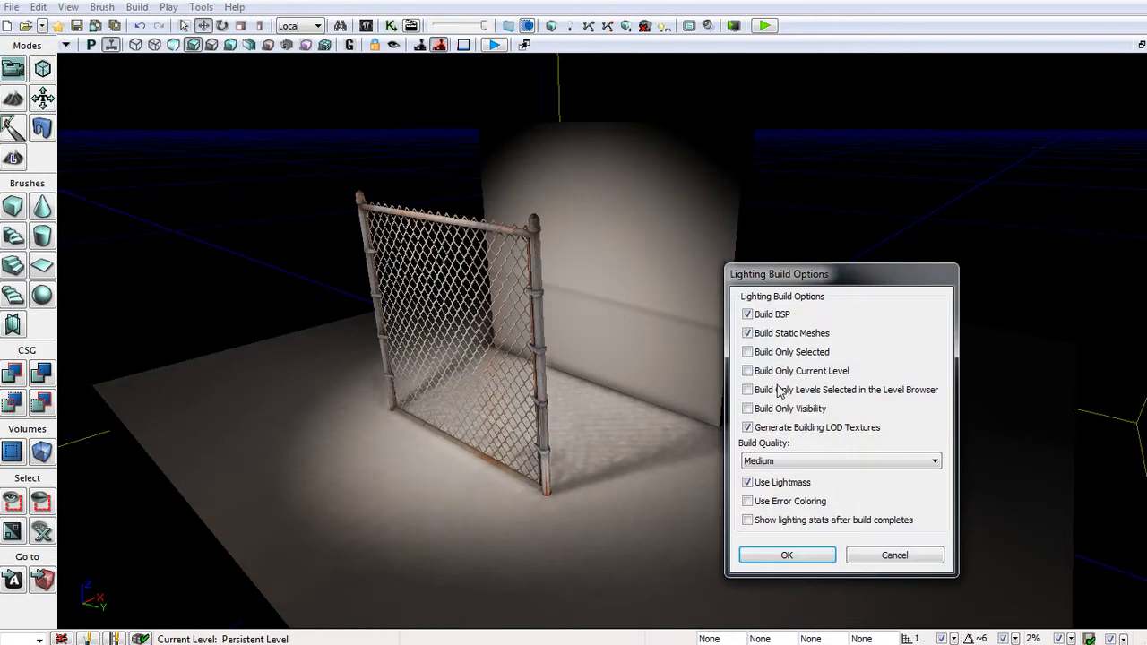
click(787, 555)
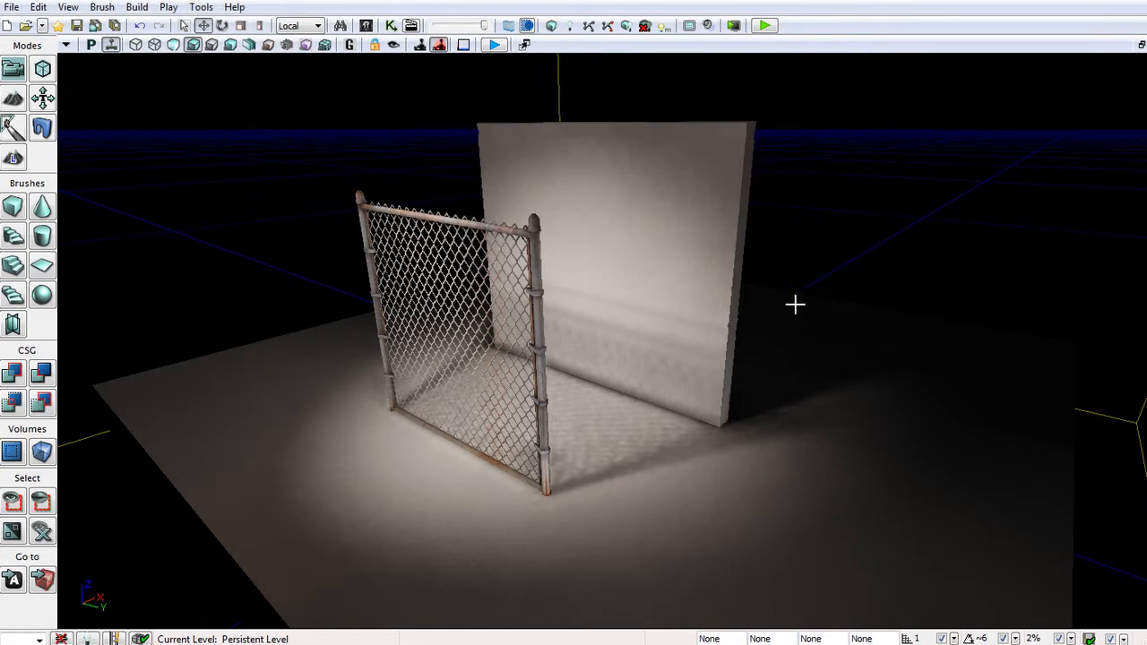
mouse_move(716, 351)
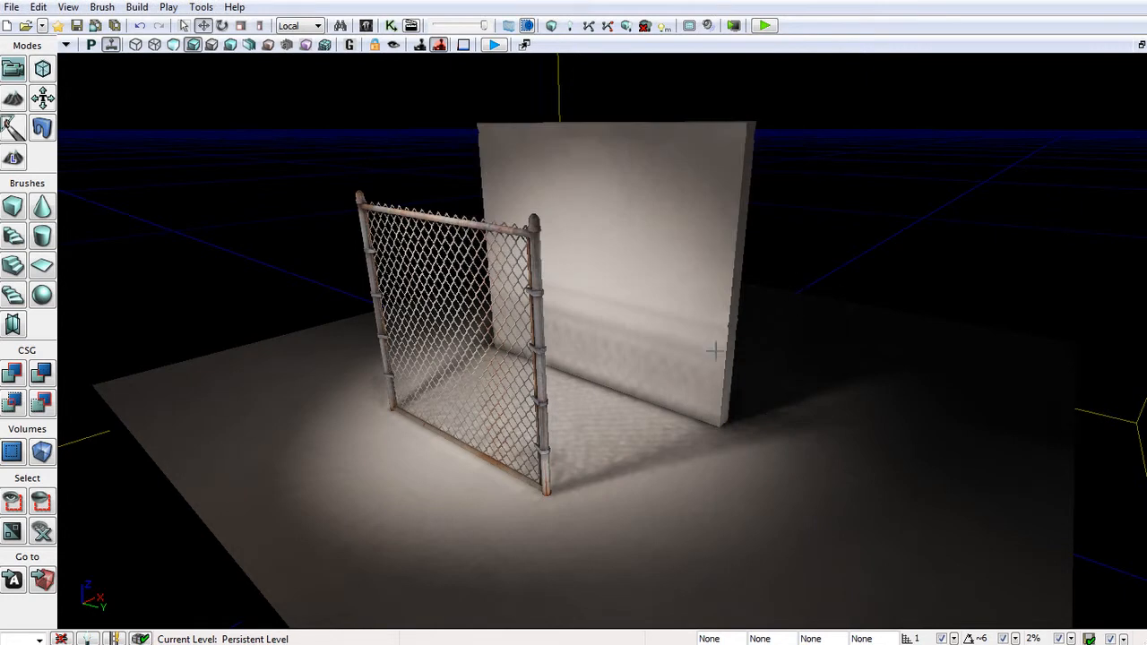
mouse_move(560, 317)
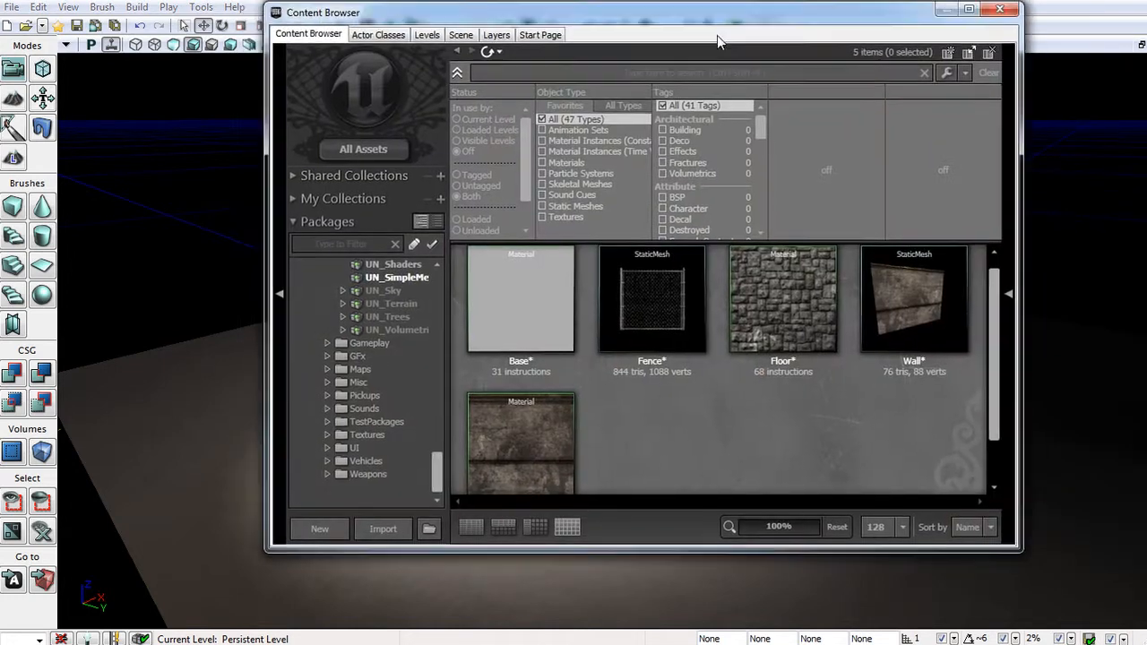
- Close the ShadowMap Content Browser to view the fence and wall scene
click(783, 314)
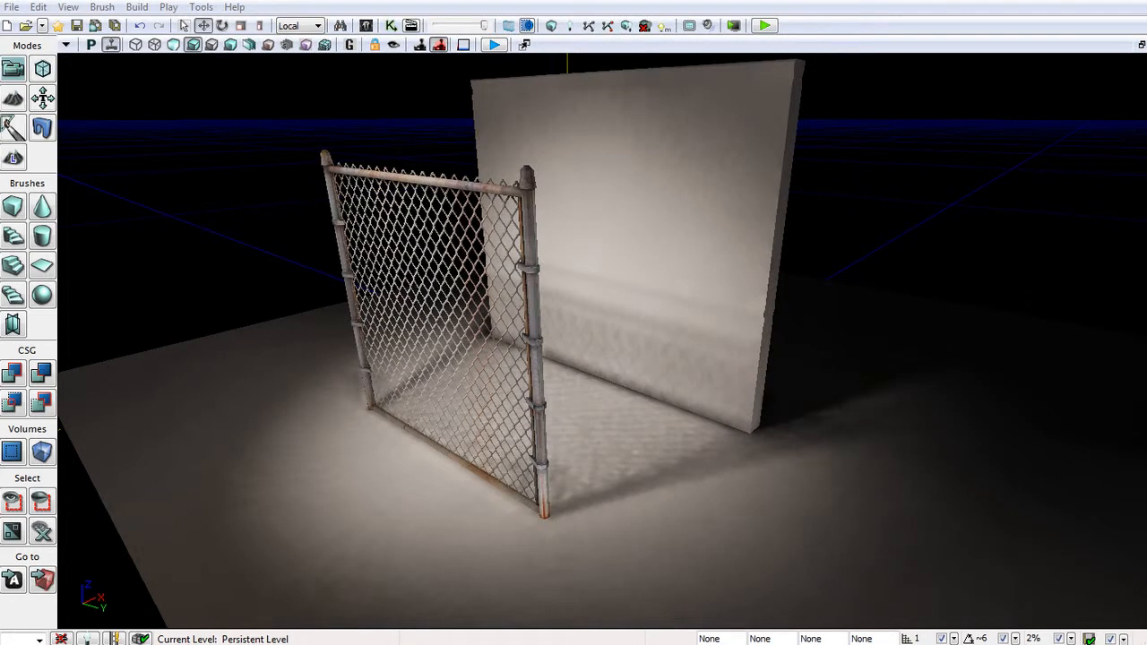
mouse_move(664, 506)
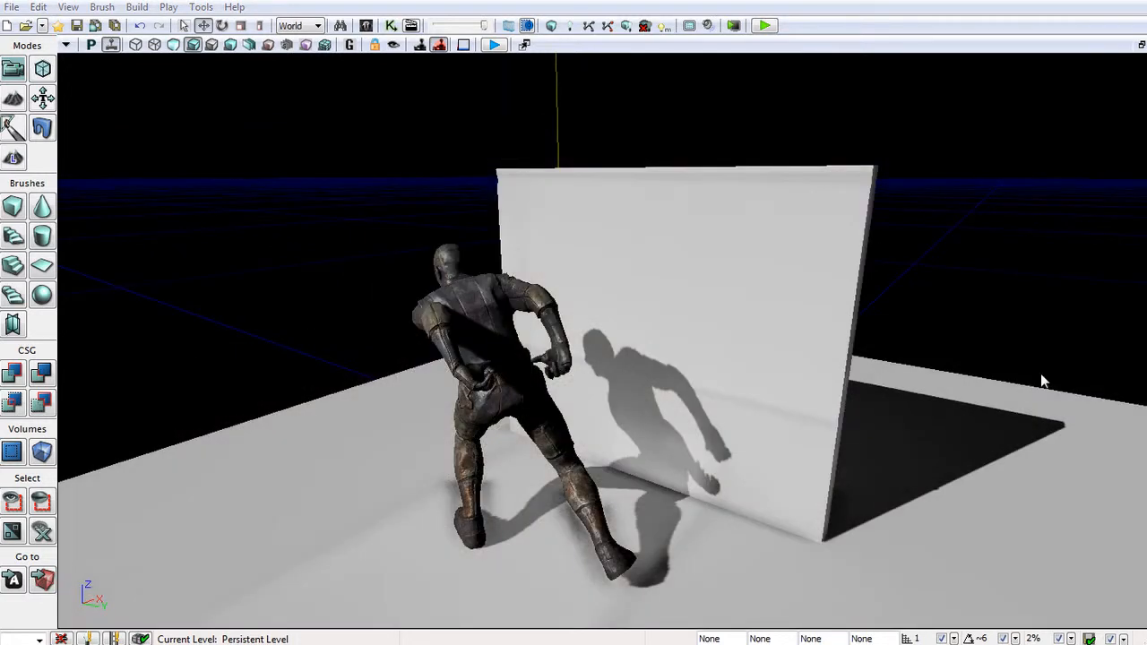
mouse_move(1040, 378)
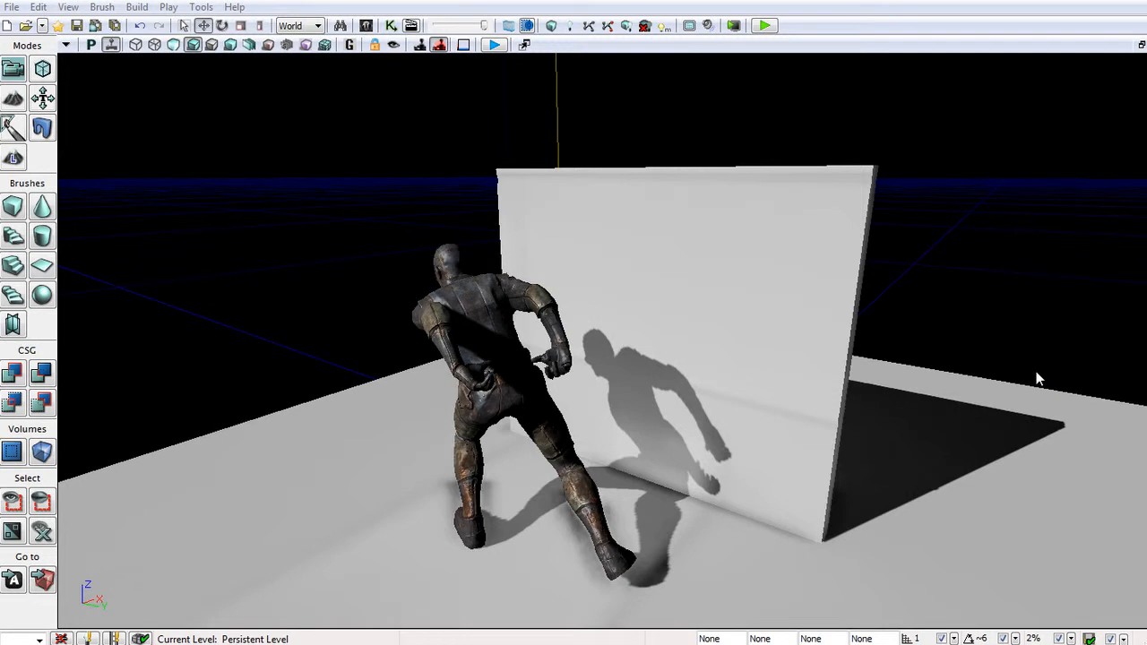
mouse_move(735, 350)
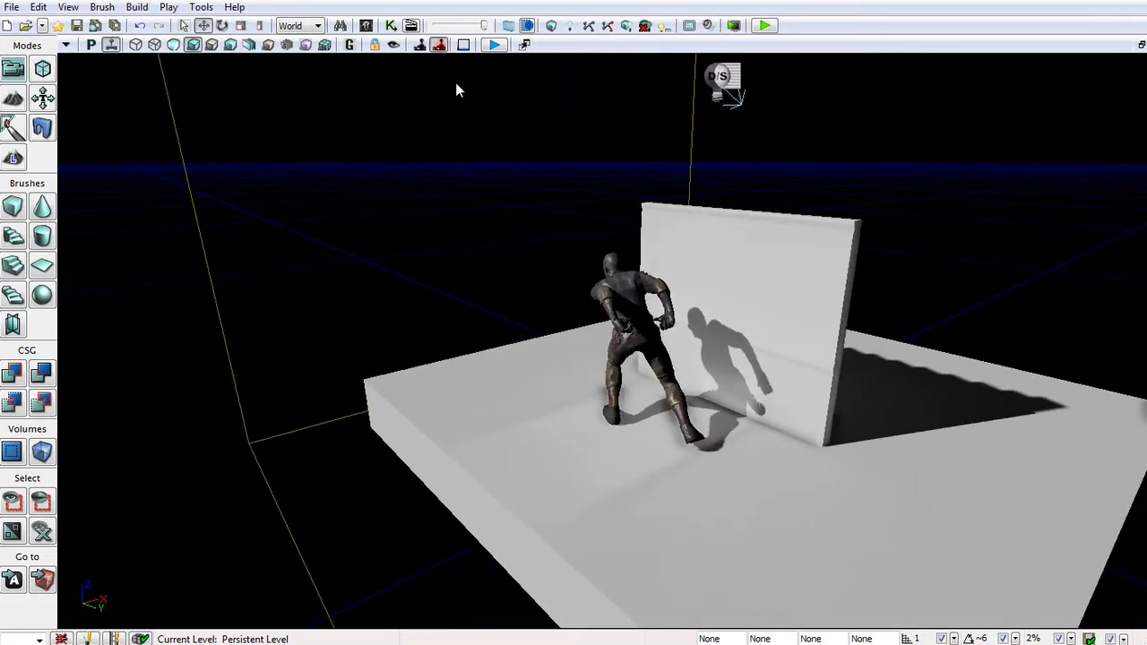
mouse_move(686, 119)
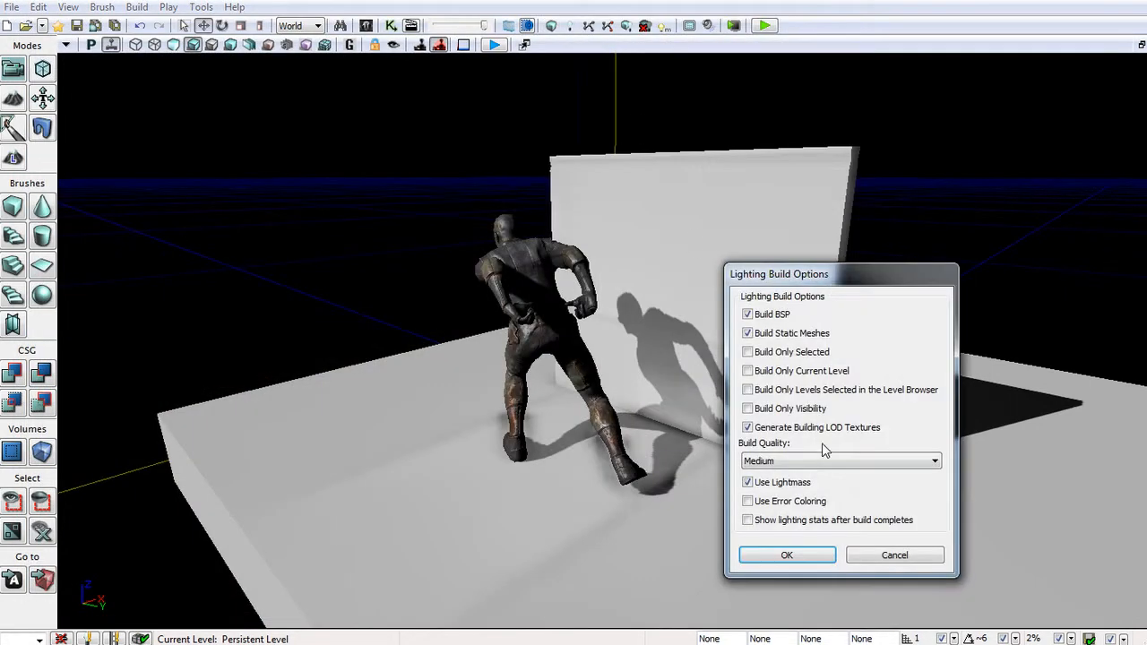
- Build lighting at Medium quality and check the character's soft wall shadow
click(786, 555)
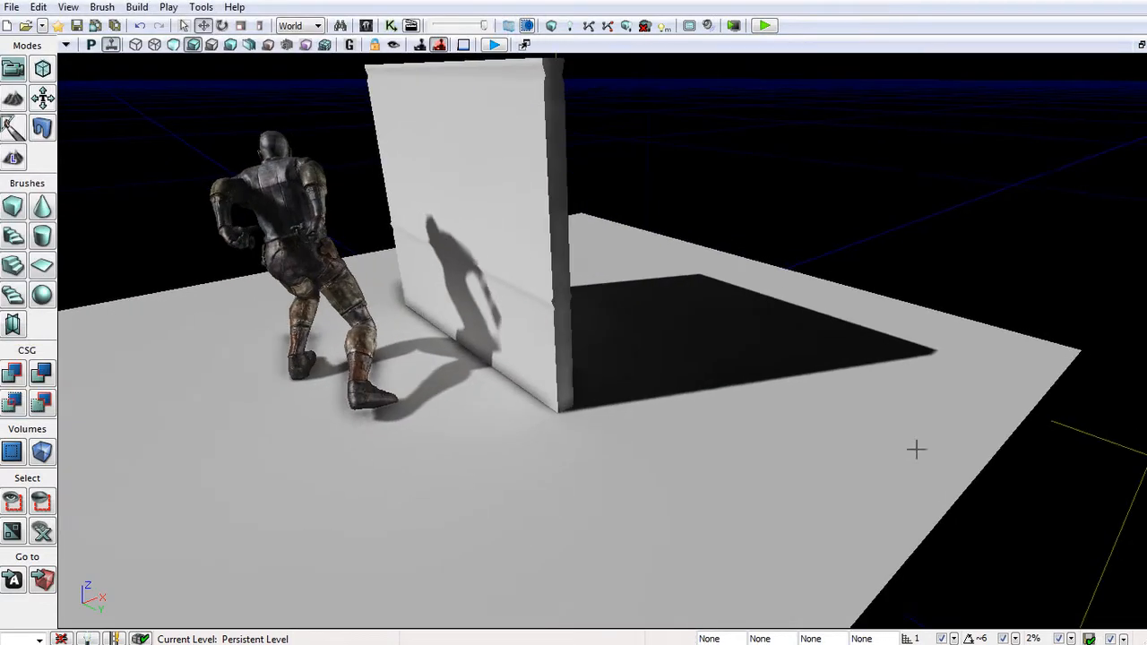
mouse_move(455, 380)
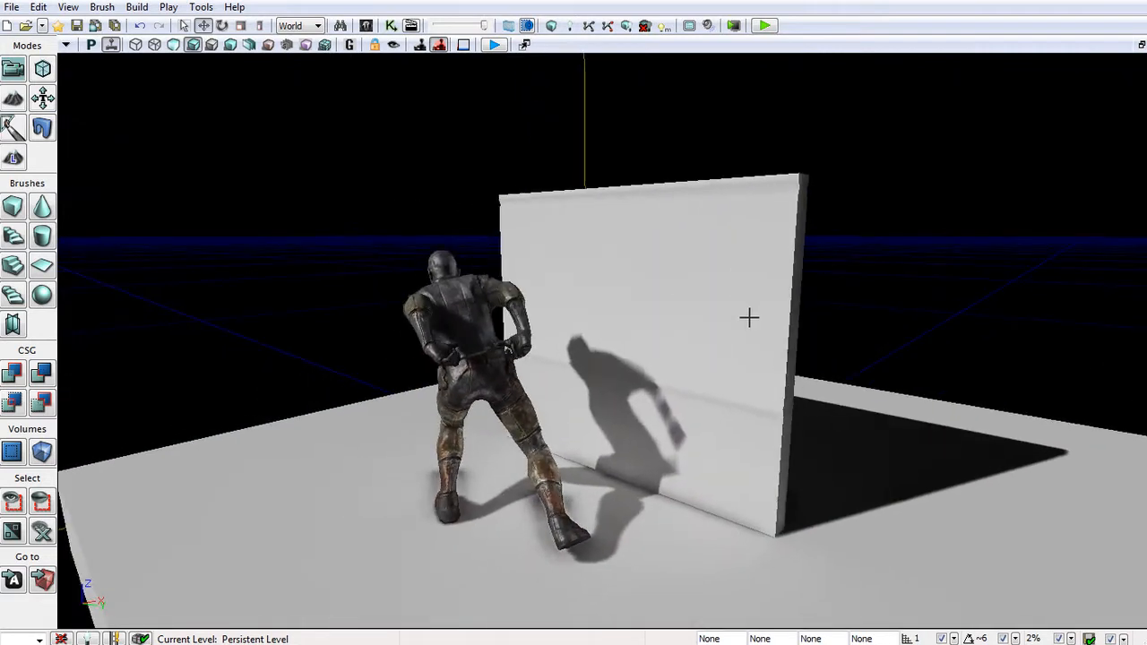
mouse_move(760, 433)
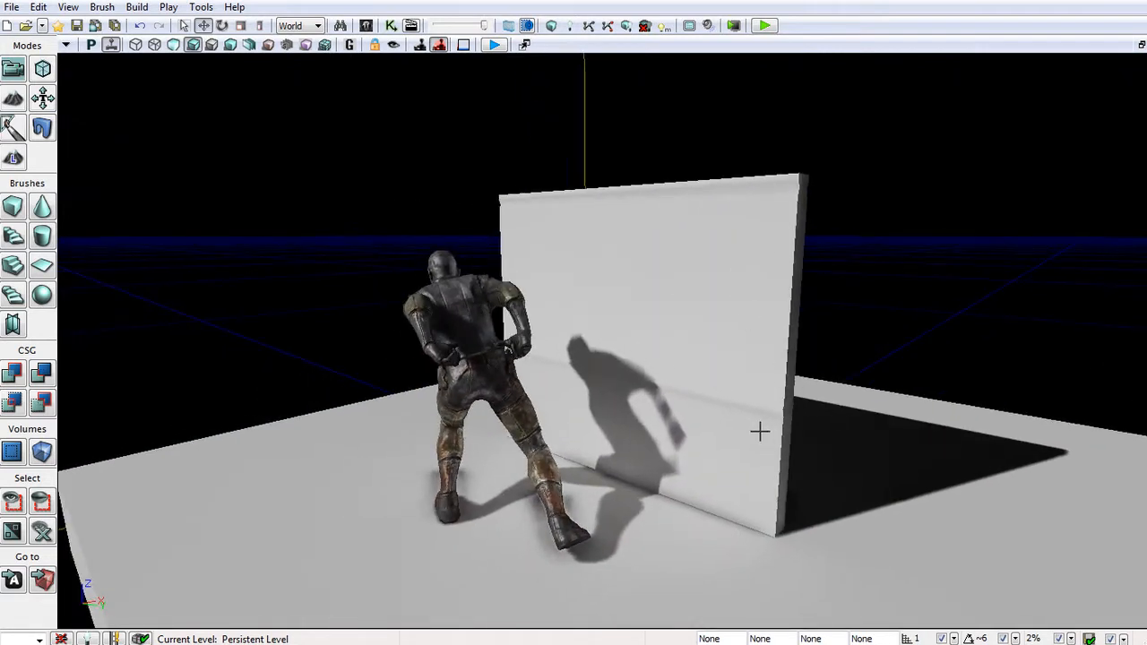
mouse_move(674, 403)
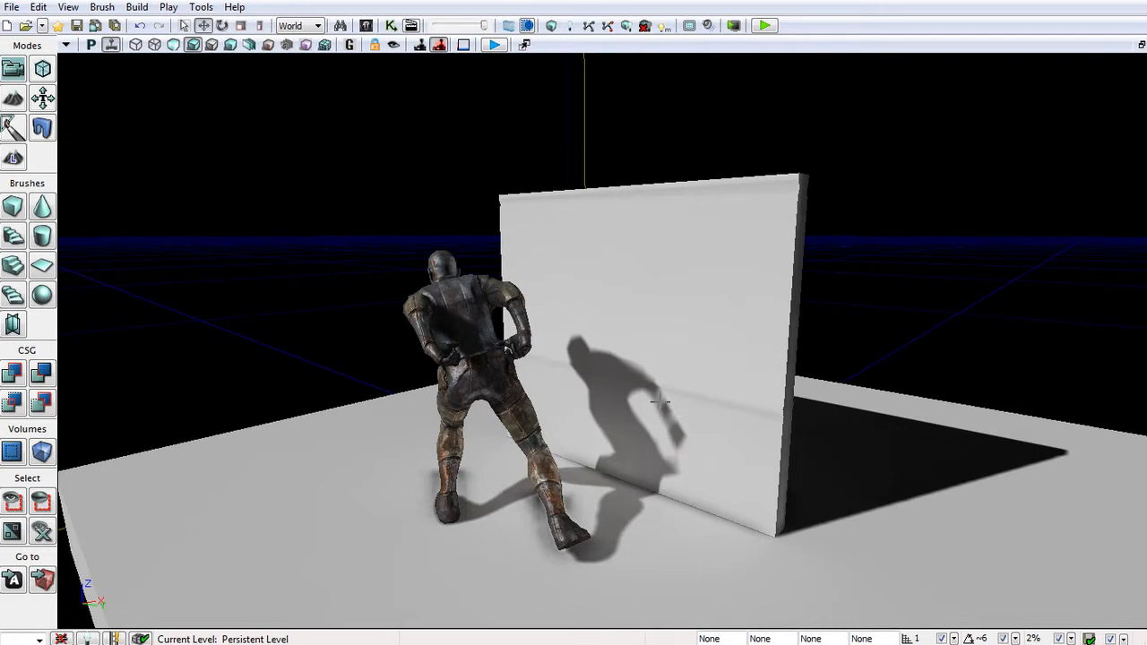
mouse_move(724, 421)
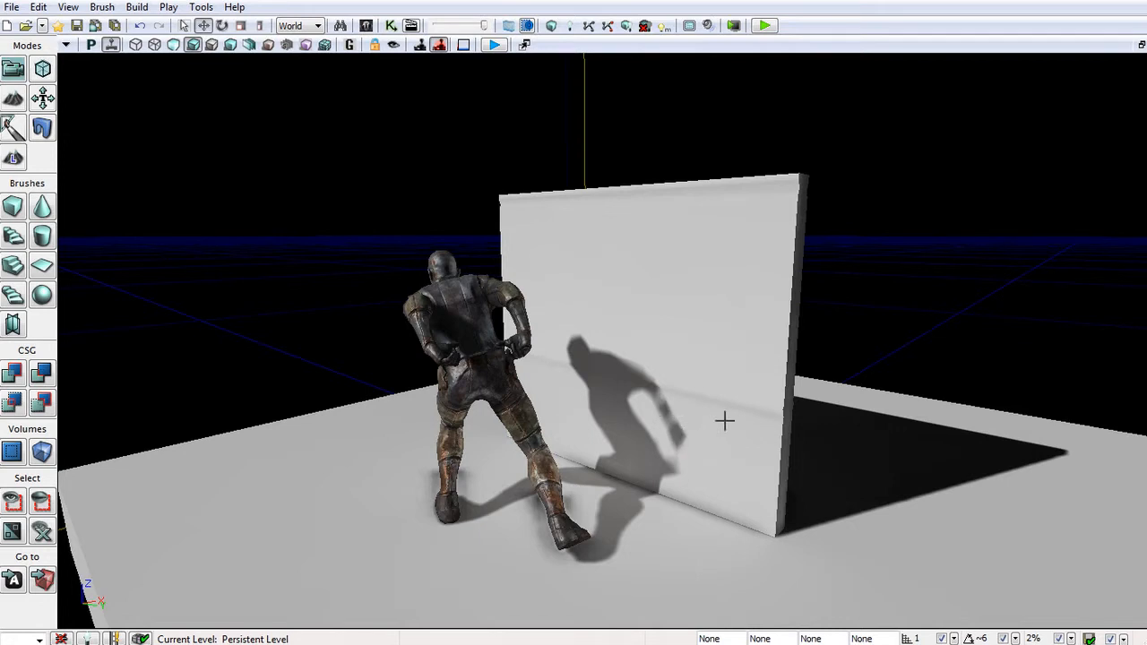
mouse_move(755, 404)
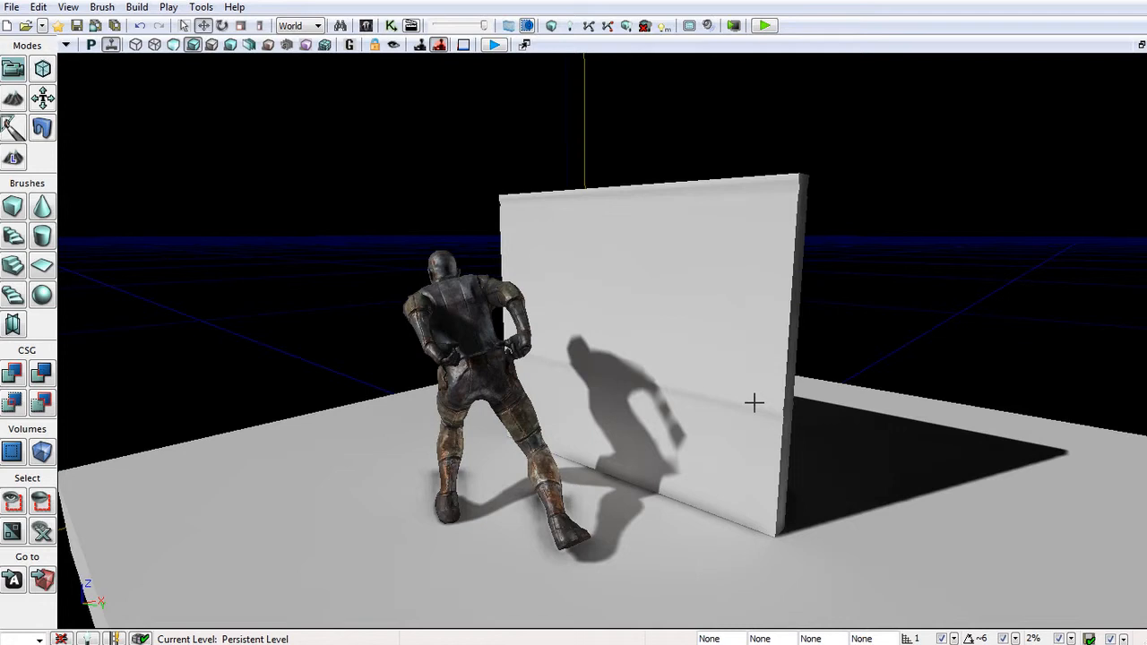
mouse_move(753, 402)
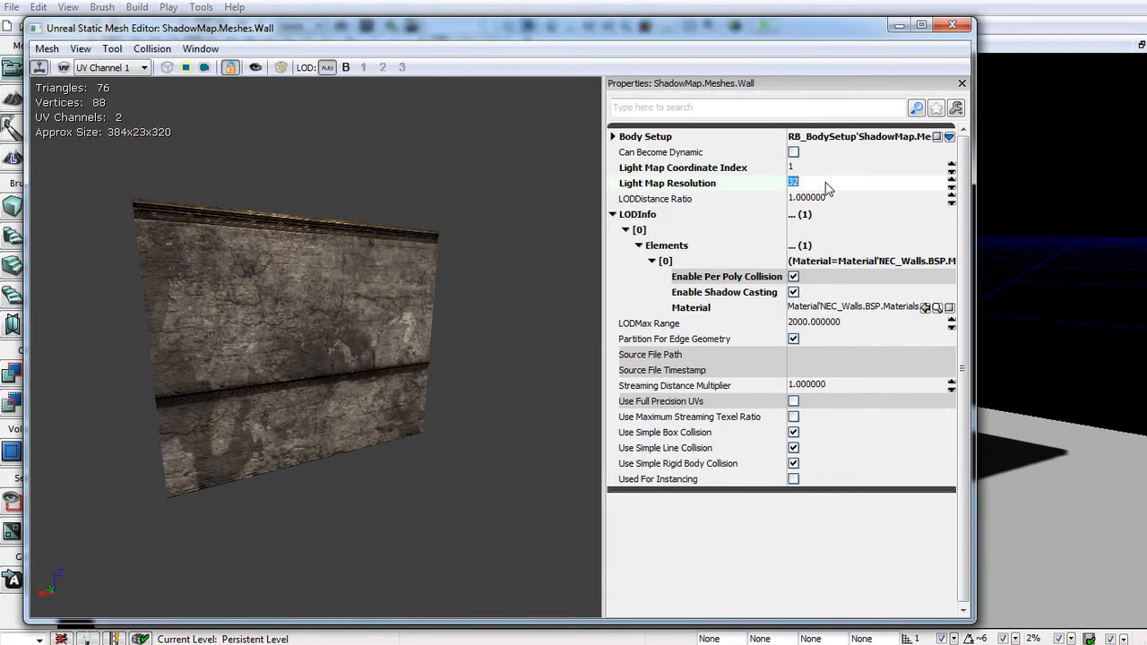
- Set the wall light map resolution to 128 and rebuild lighting
text(128)
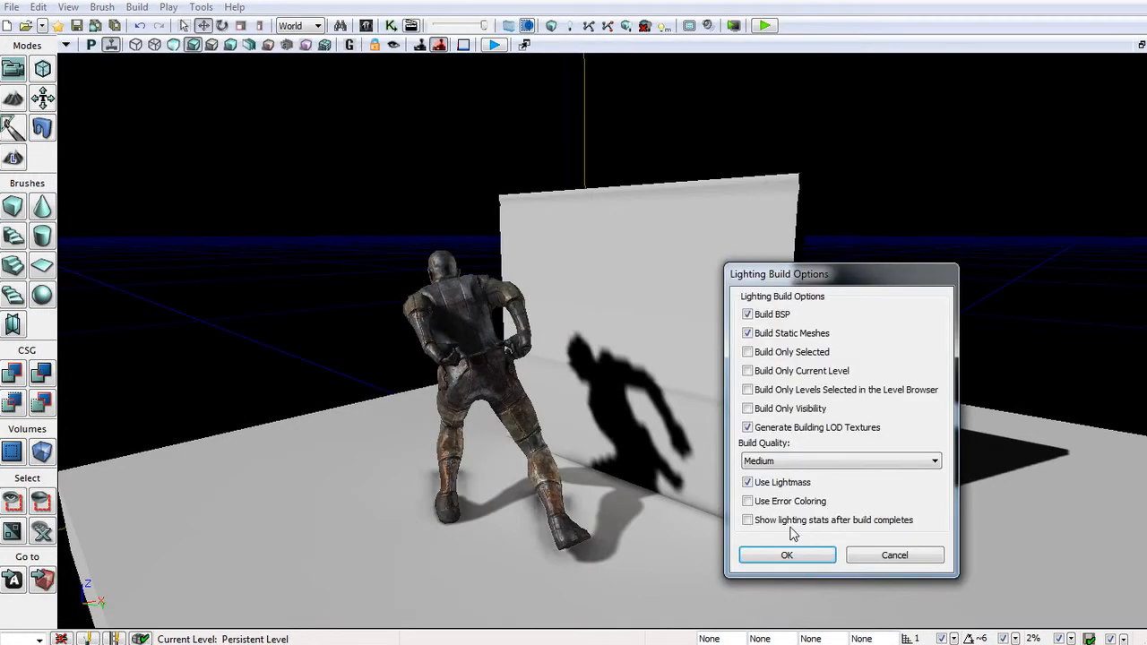
click(786, 554)
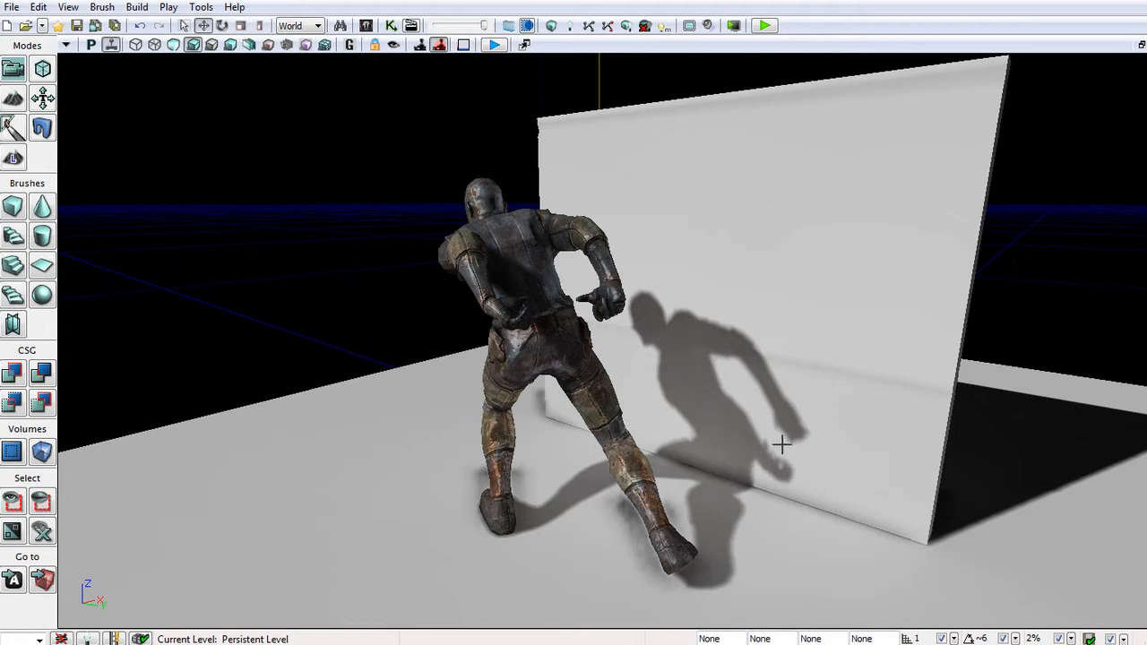
mouse_move(702, 339)
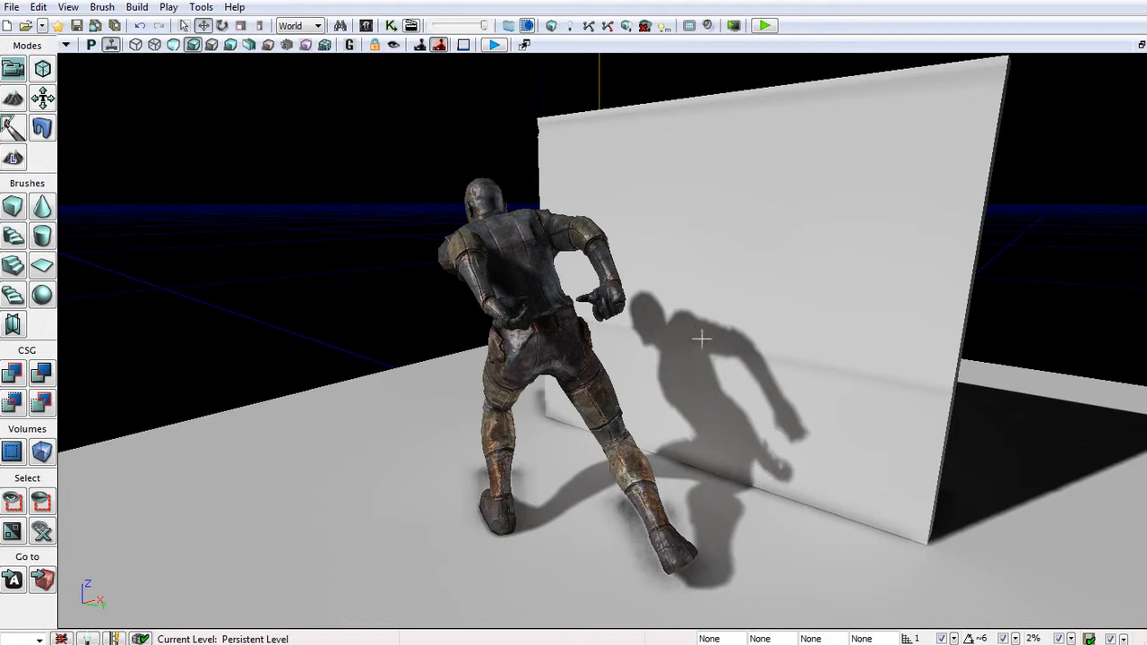
mouse_move(639, 336)
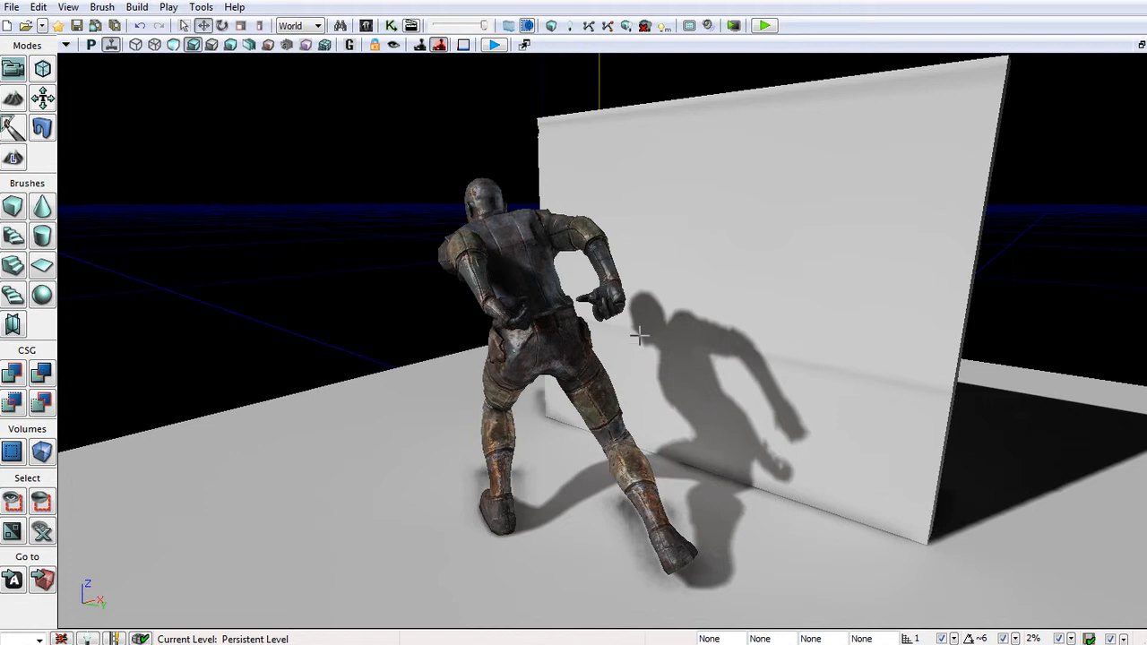
mouse_move(672, 354)
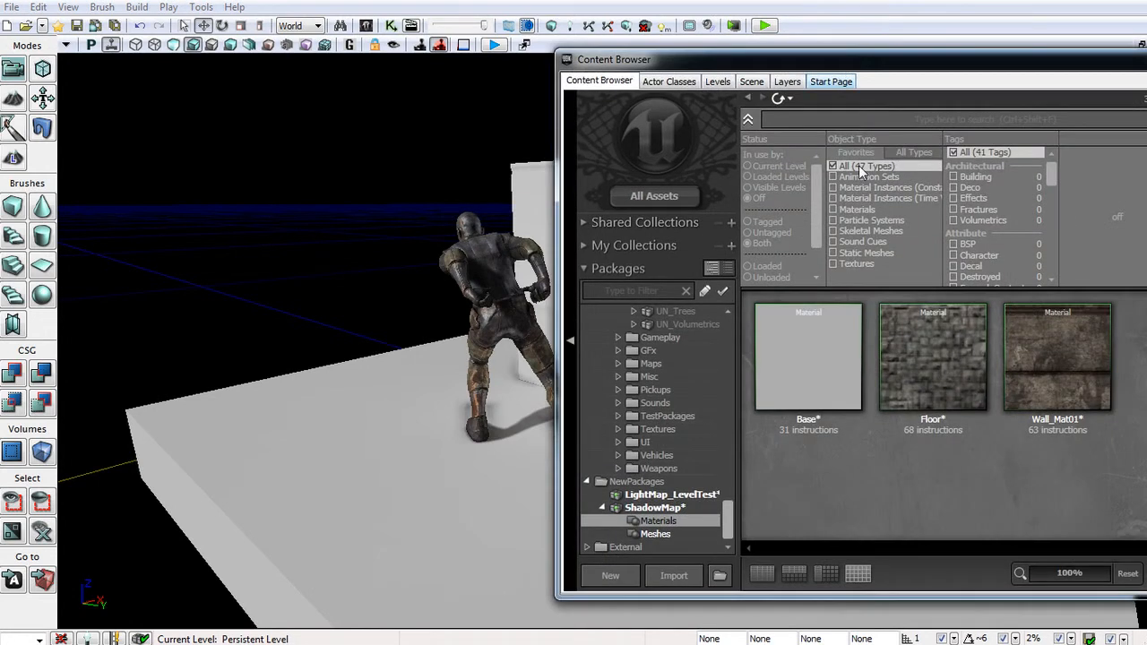
- Select the Floor and Wall_Mat01 materials for the floor and wall
click(933, 357)
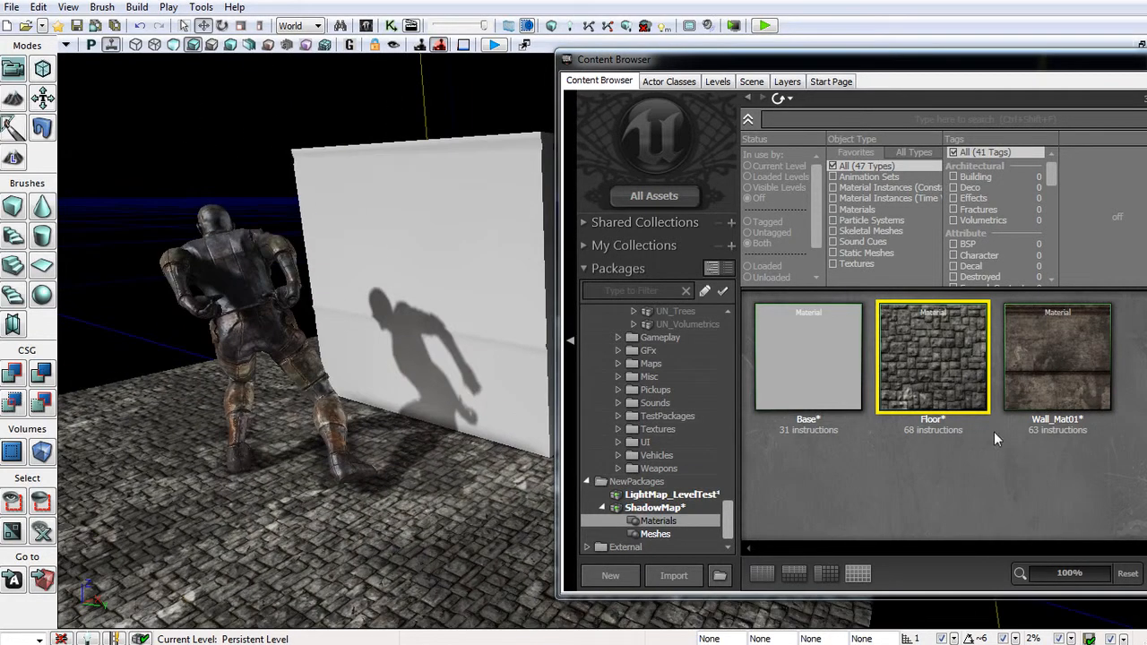
click(1057, 357)
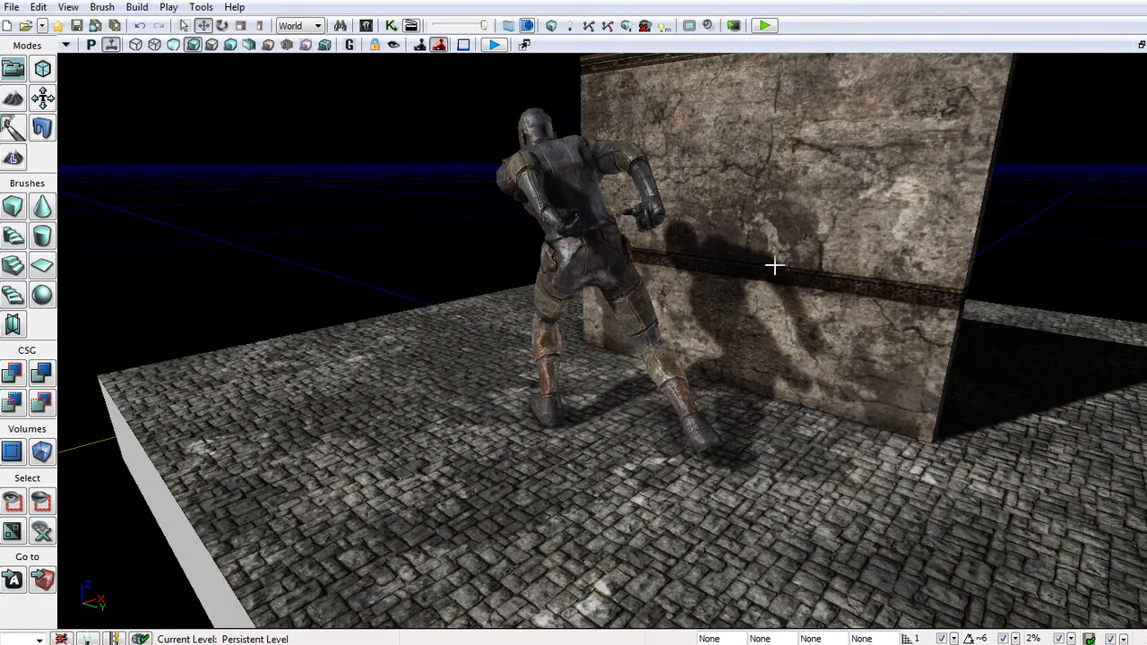
mouse_move(878, 375)
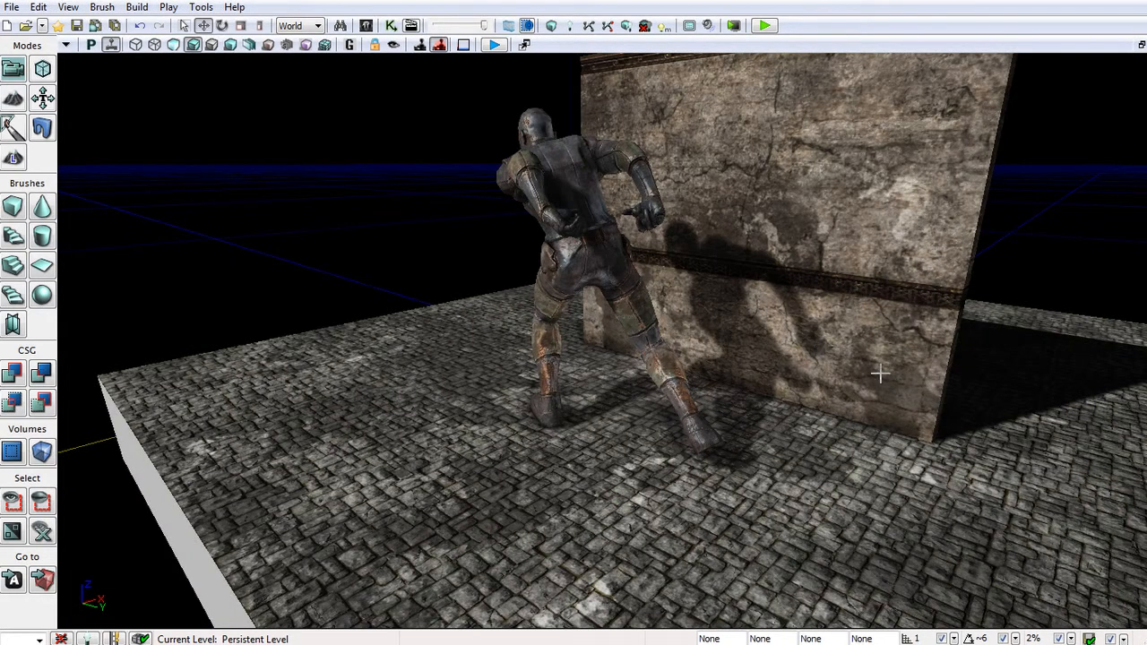